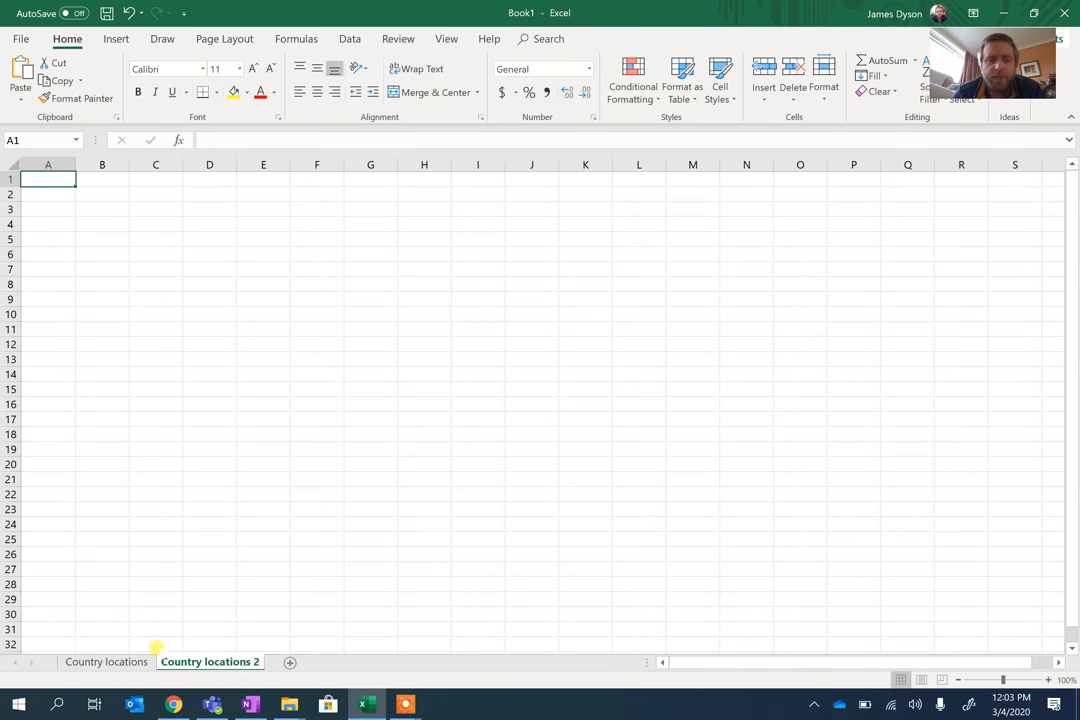
# Switch to the Country locations sheet to view the finished filled map example
pyautogui.click(106, 661)
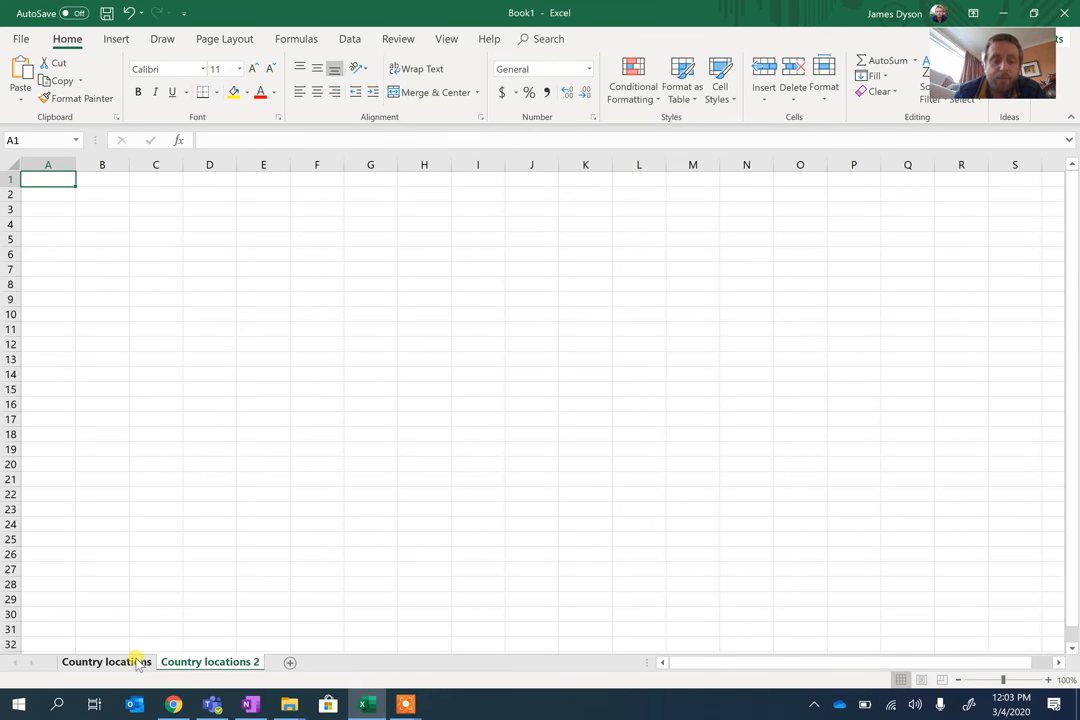
pyautogui.click(106, 661)
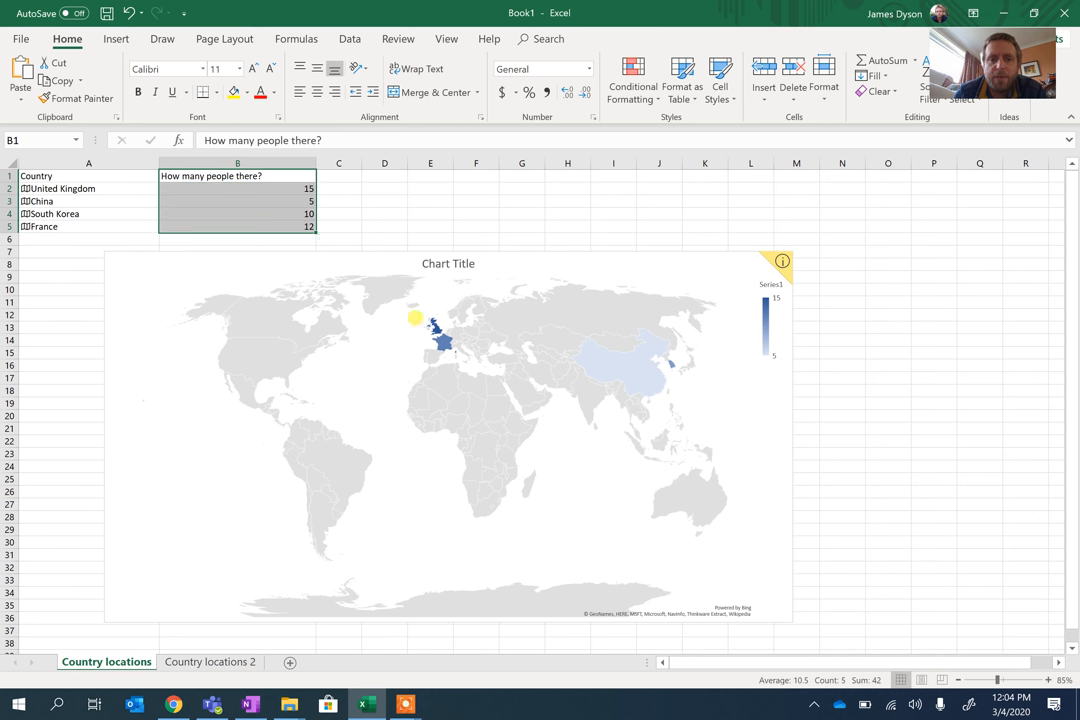
pyautogui.moveTo(418, 358)
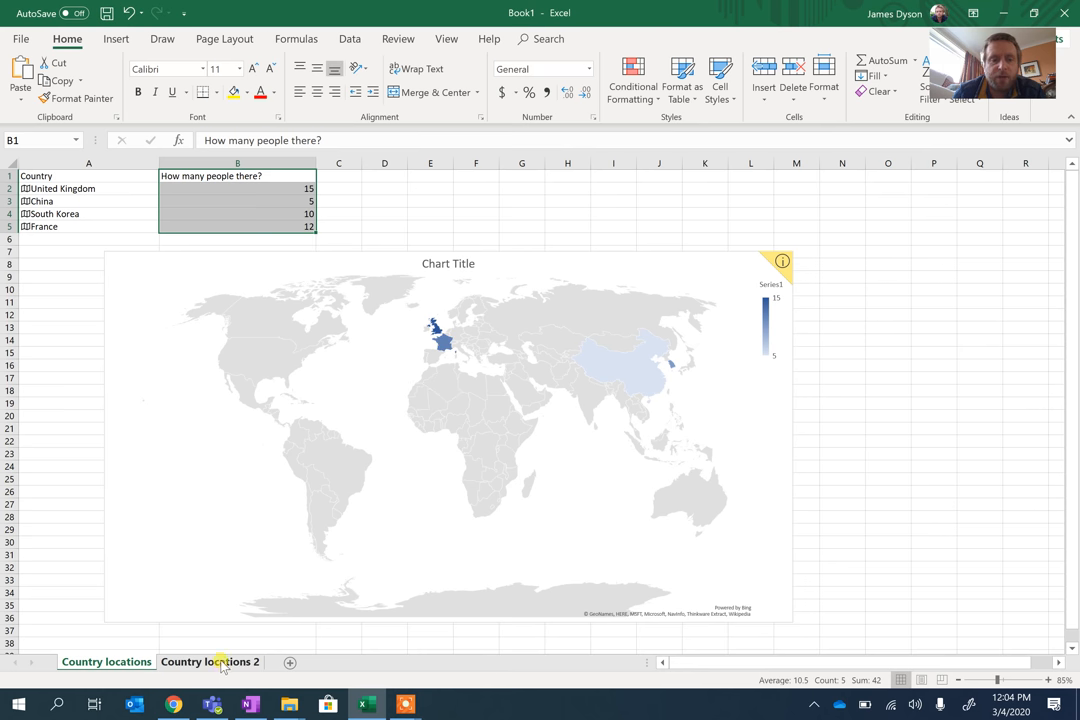
# On Country locations 2, widen column A and enter headers Country and Number of people
pyautogui.click(210, 661)
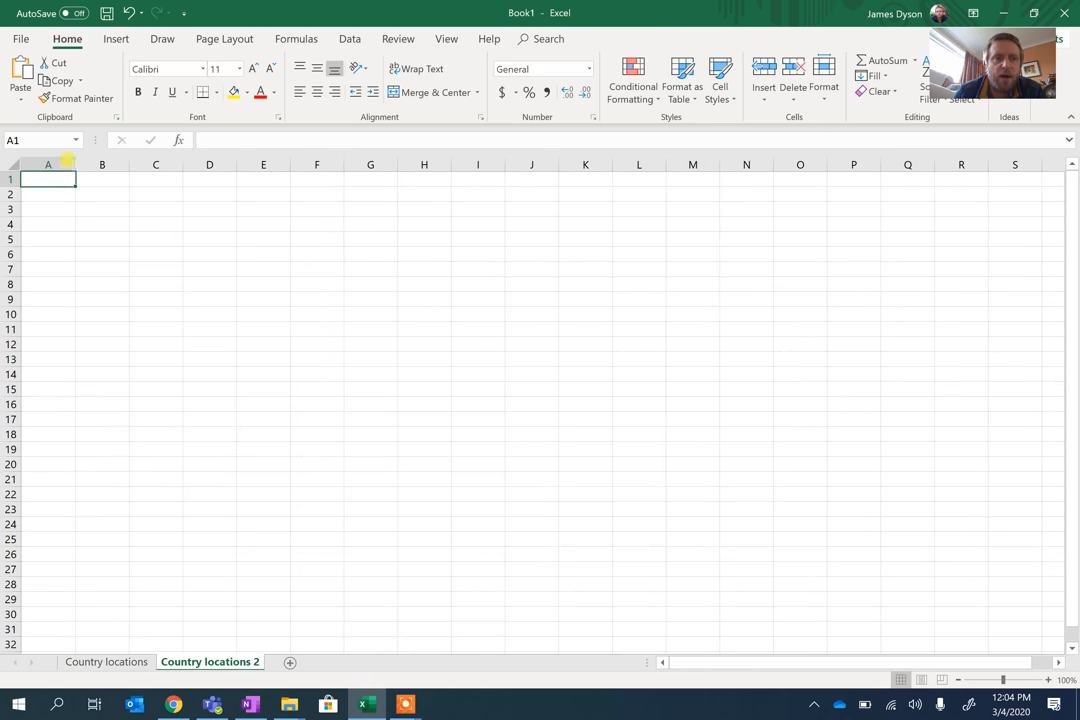
pyautogui.moveTo(75, 164); pyautogui.dragTo(130, 164)
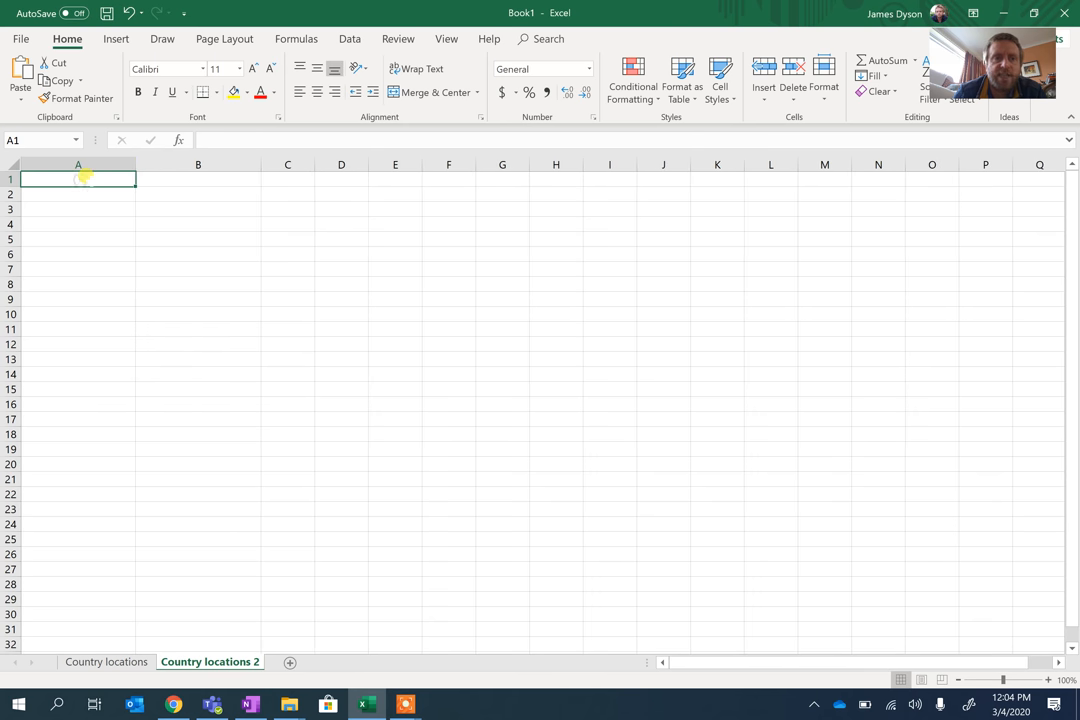
pyautogui.write('Country')
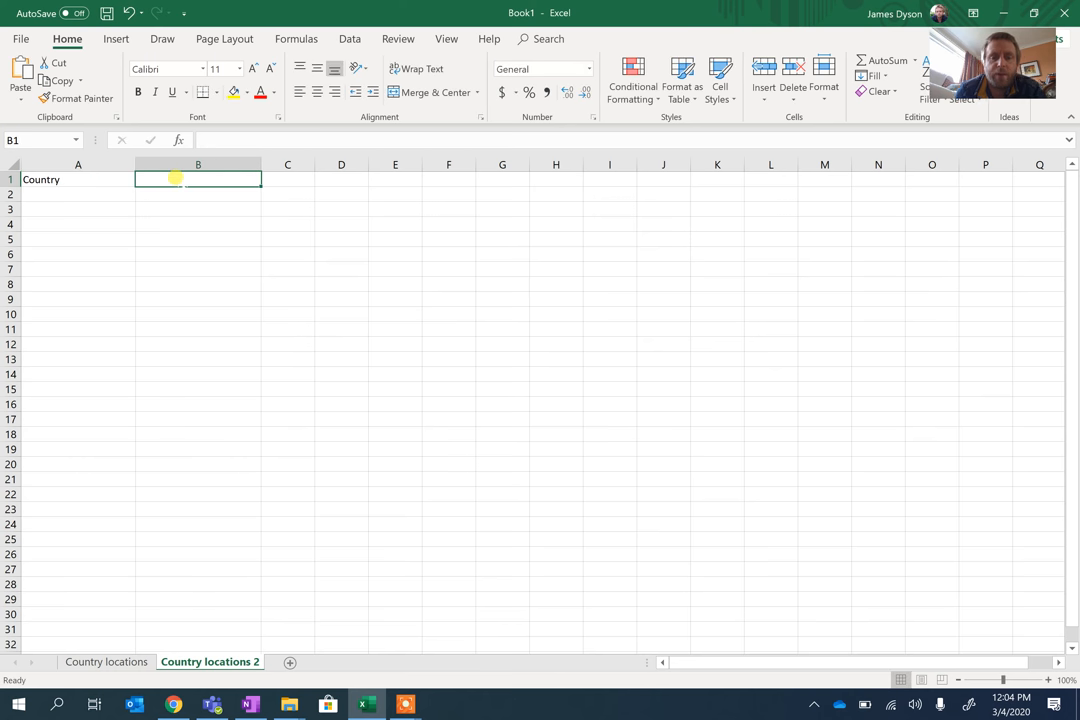
pyautogui.write('Number of')
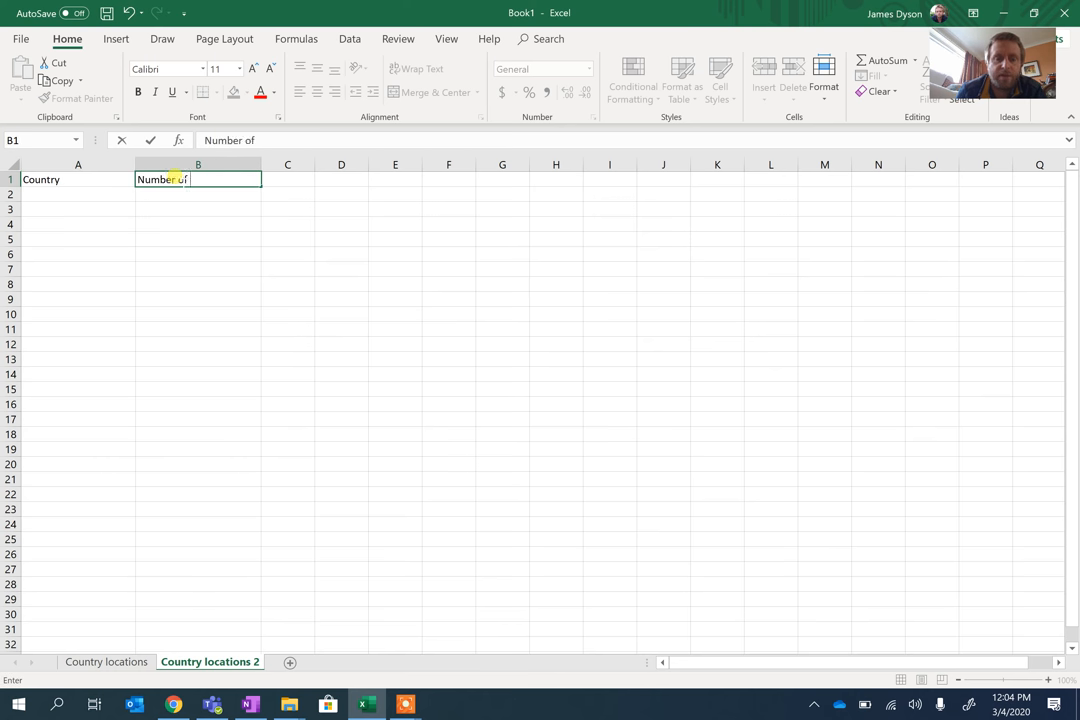
pyautogui.write('people')
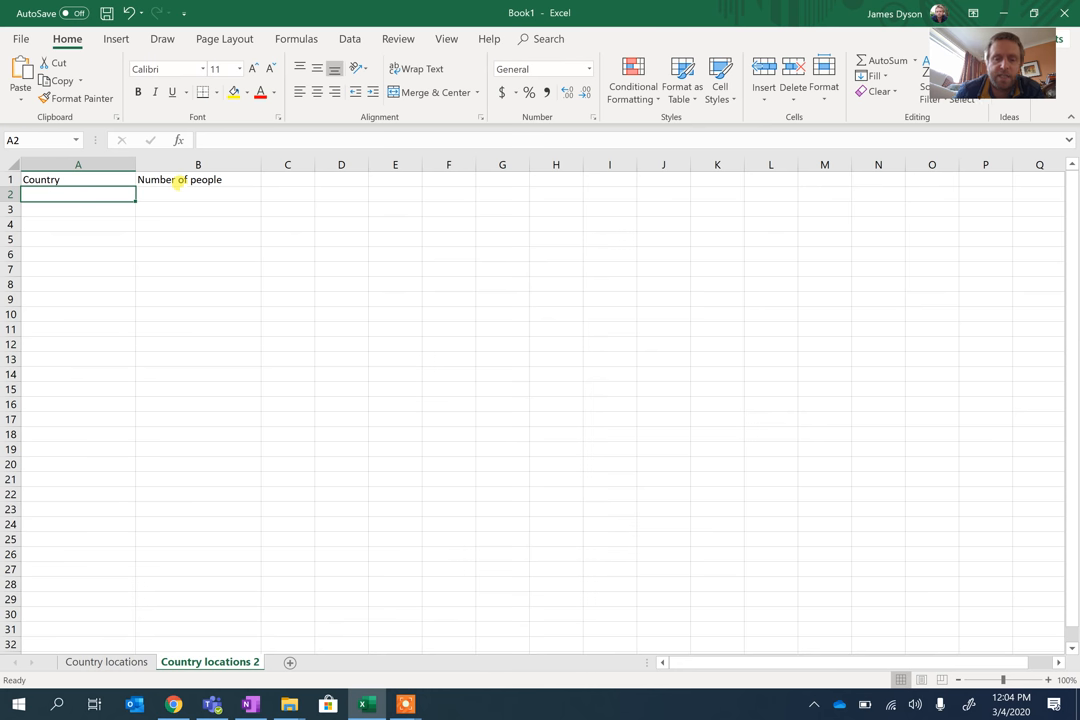
# List United Kingdom, China, India and Australia in A2:A5
pyautogui.write('United Kingdom')
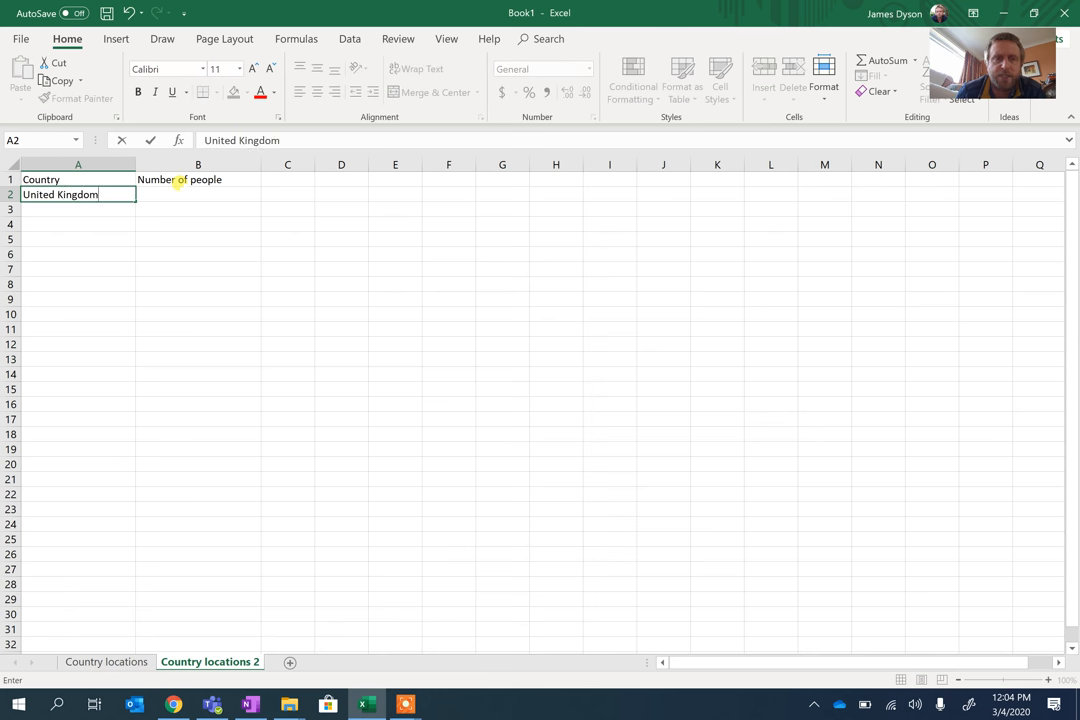
pyautogui.write('China')
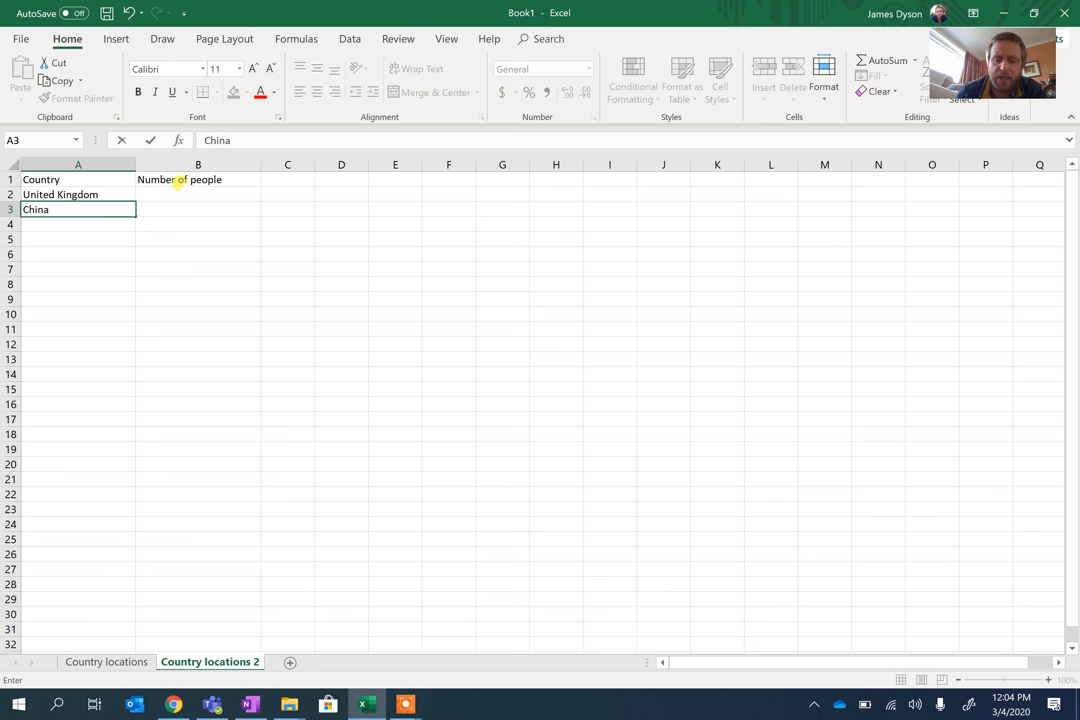
pyautogui.press('enter')
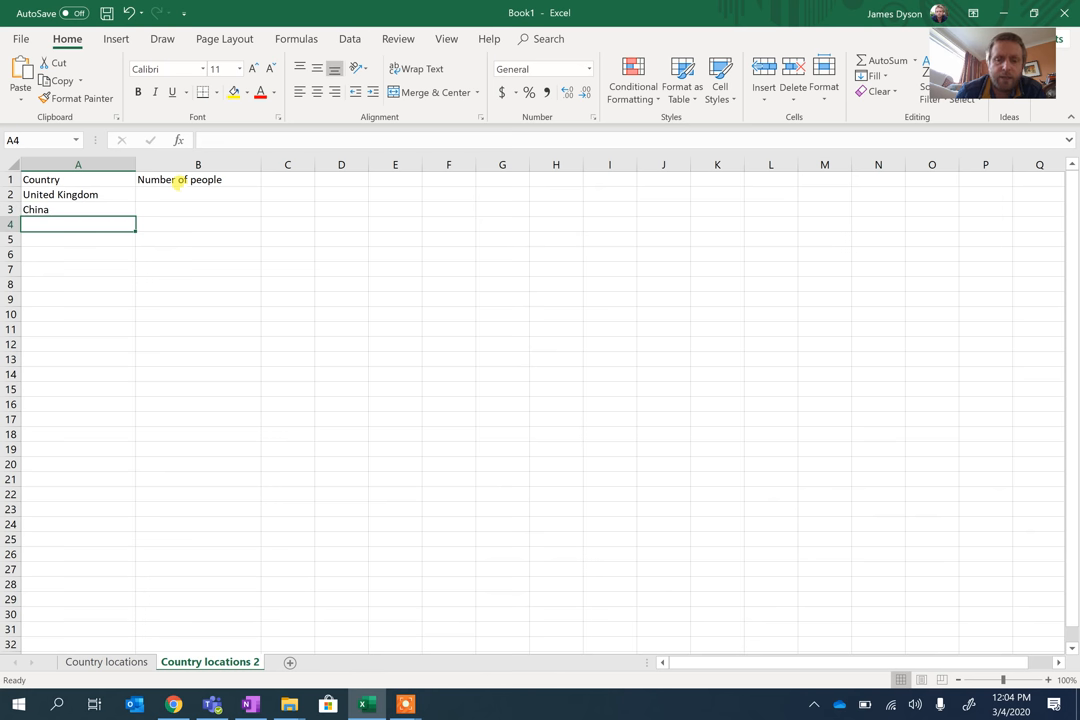
pyautogui.write('India')
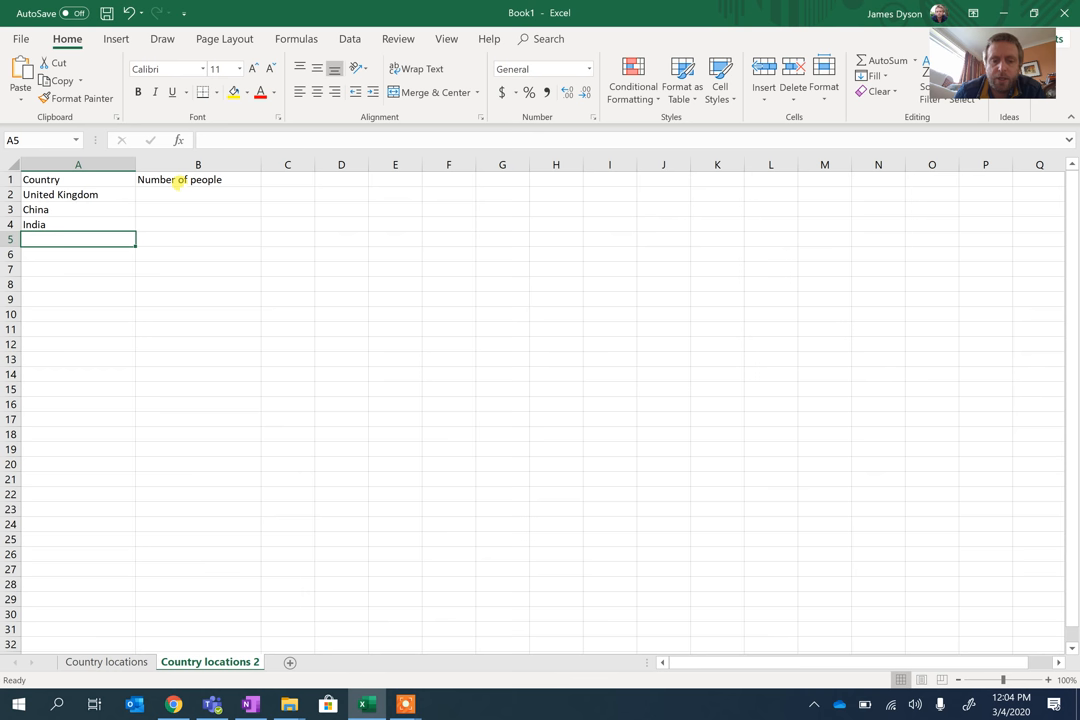
pyautogui.write('Australia')
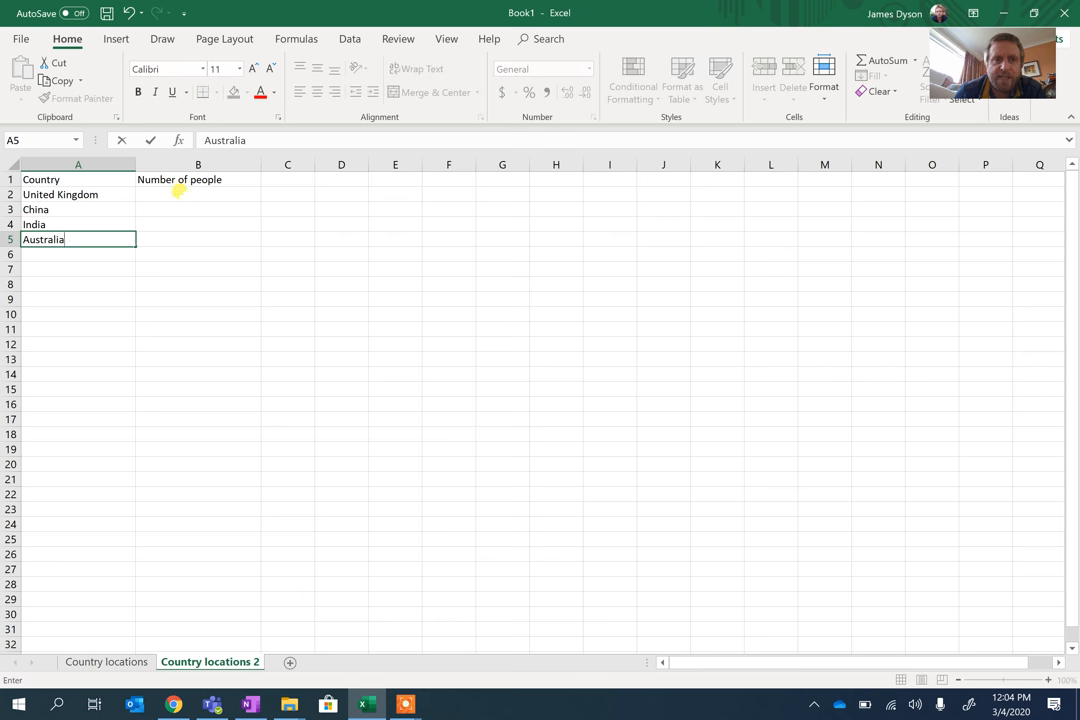
# Enter 2, 6, 7 and 9 in column B beside the four countries
pyautogui.click(197, 194)
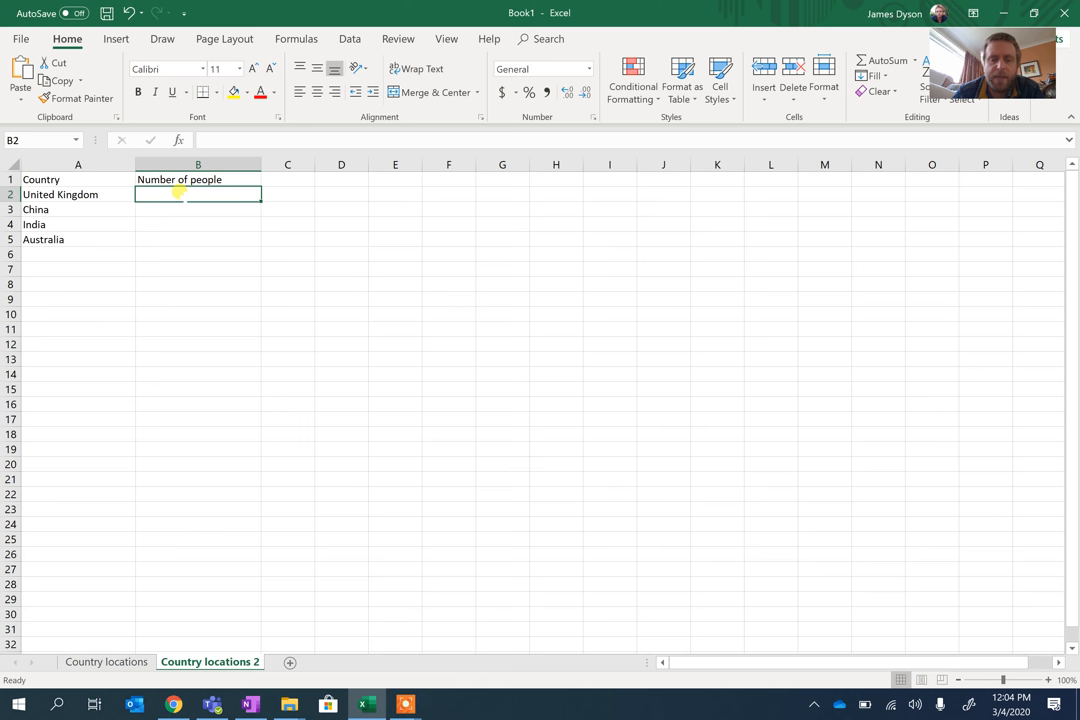
pyautogui.write('7')
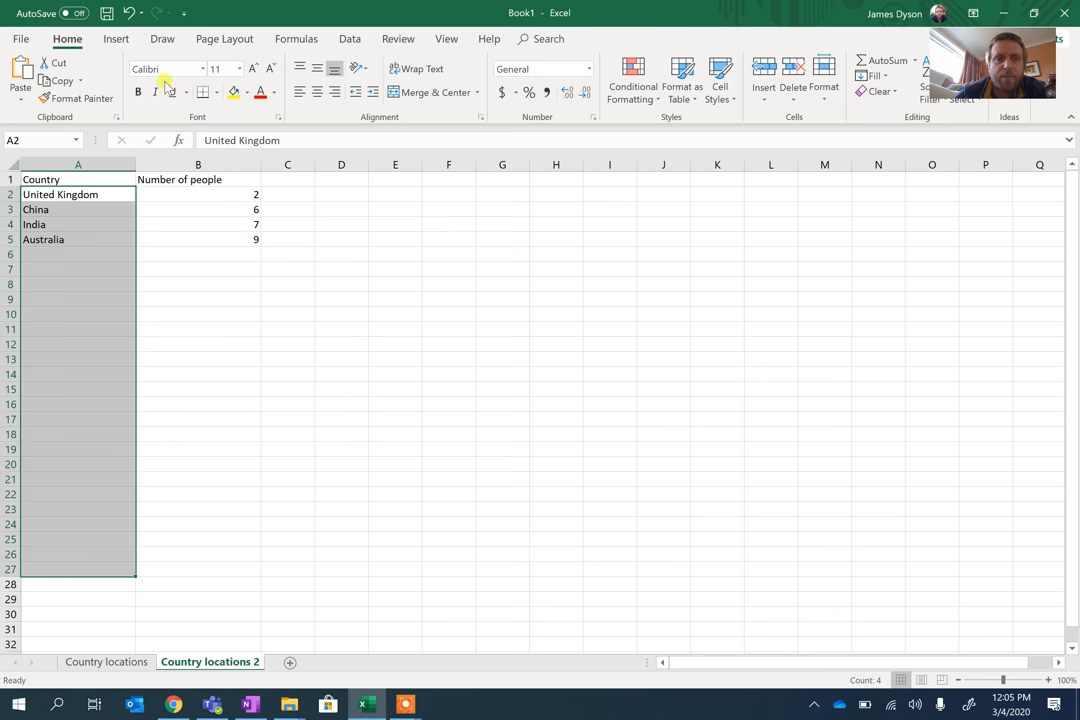
# Convert the country names to Geography data and preview United Kingdom's data card
pyautogui.click(350, 38)
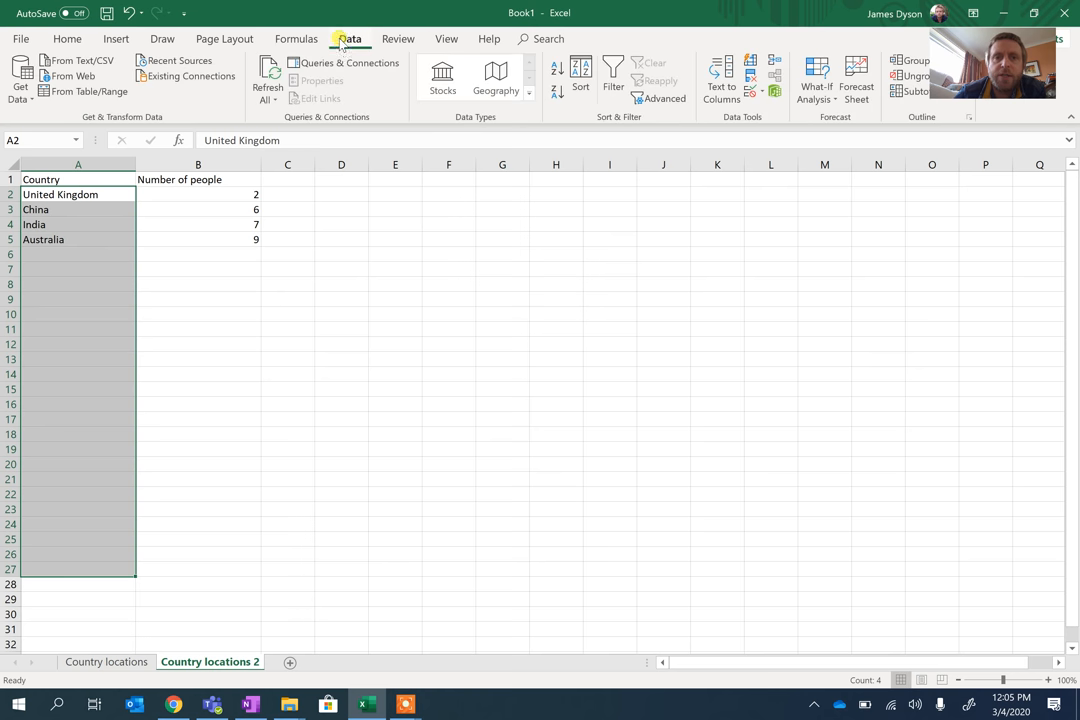
pyautogui.click(495, 77)
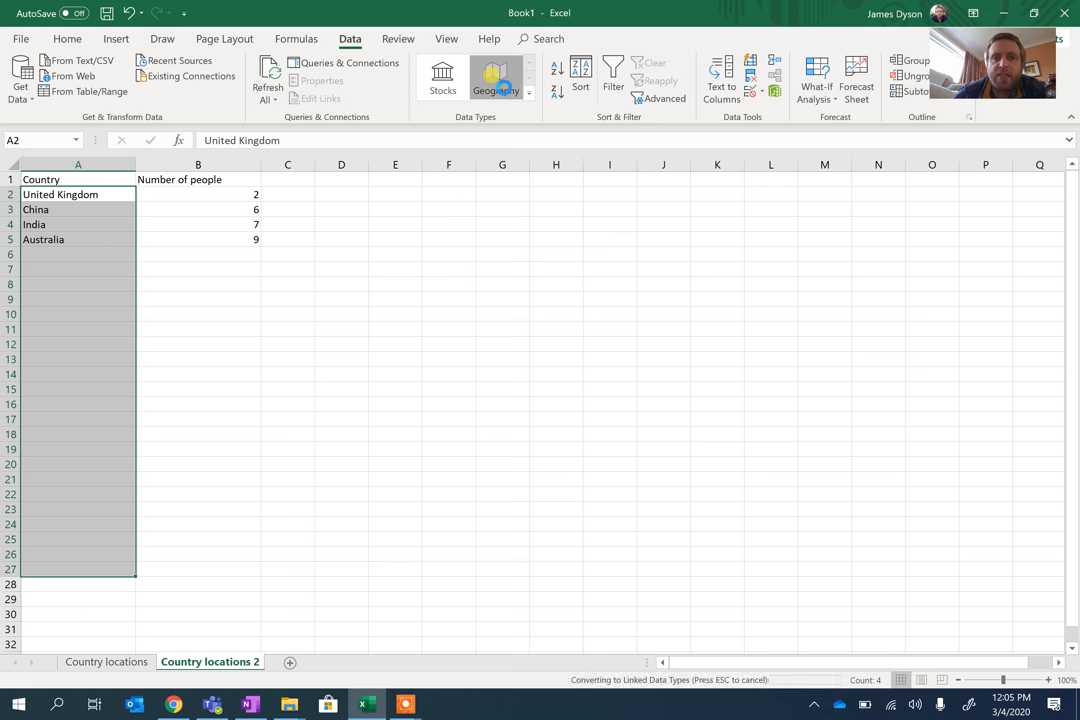
pyautogui.click(496, 77)
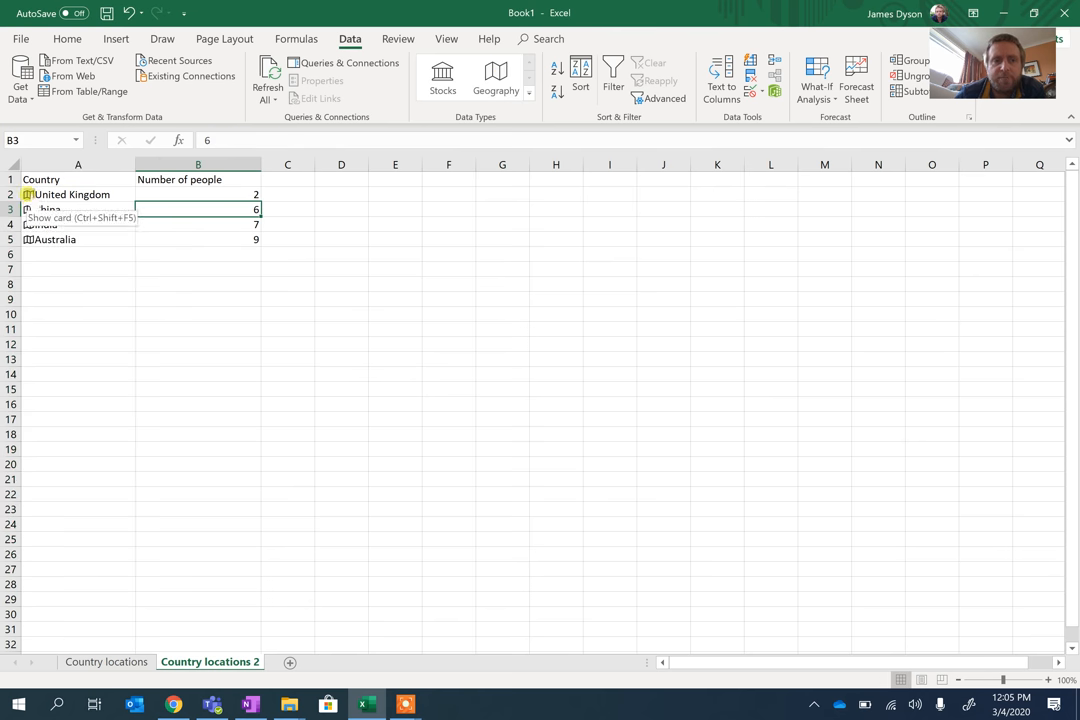
pyautogui.click(75, 194)
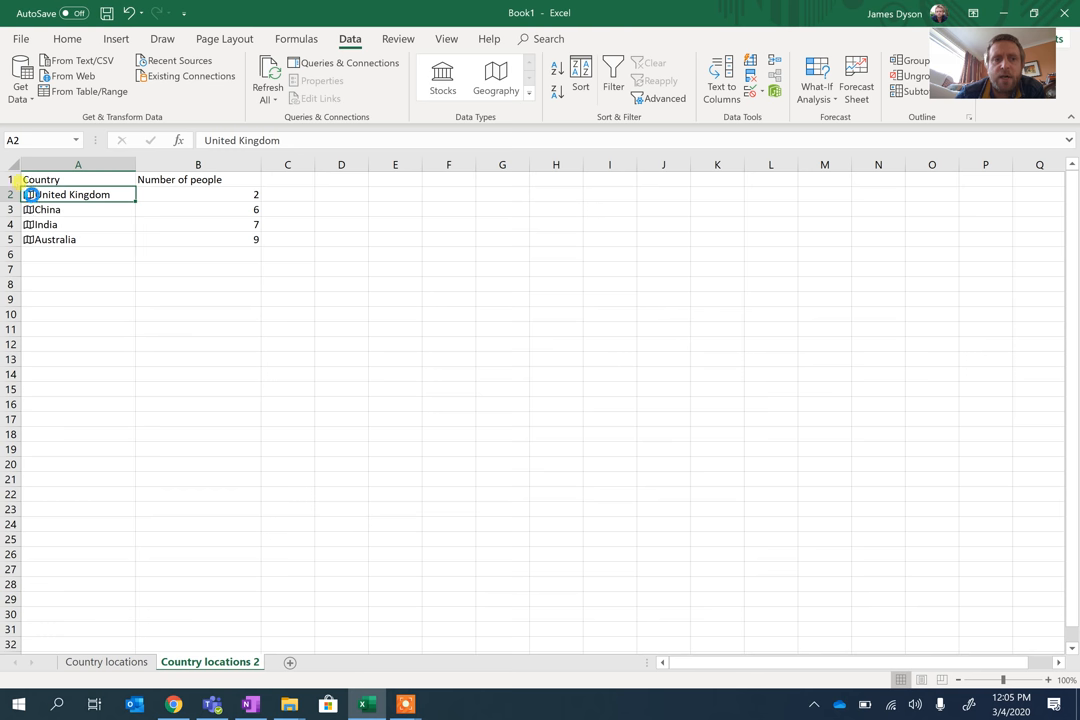
pyautogui.click(30, 194)
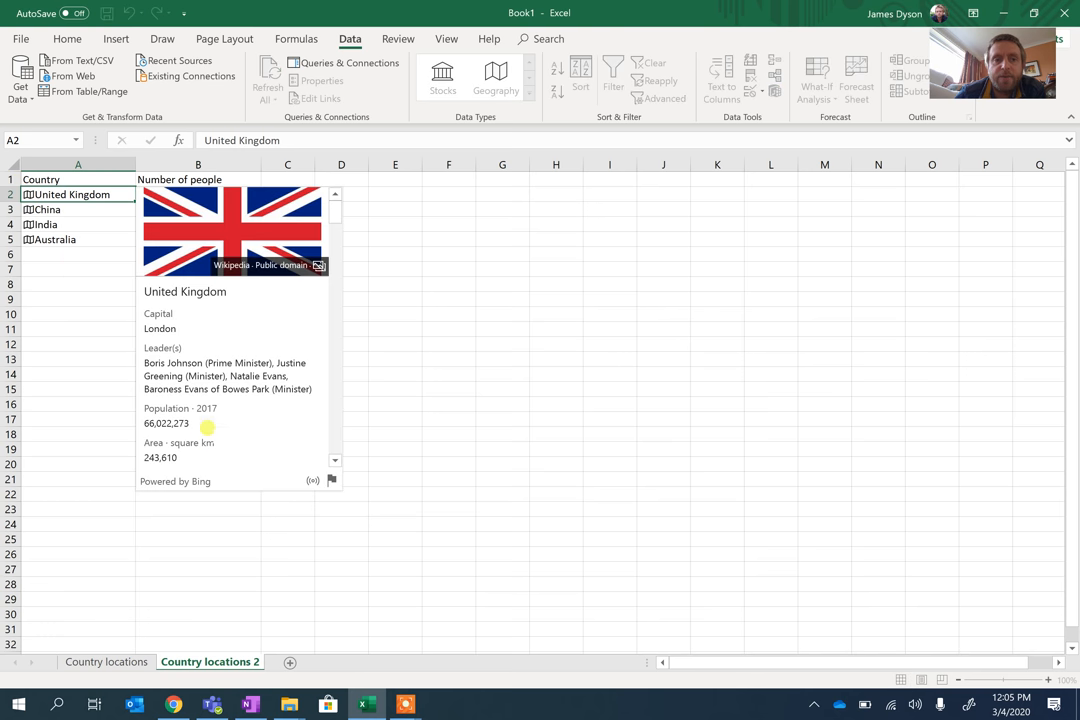
pyautogui.moveTo(47, 265)
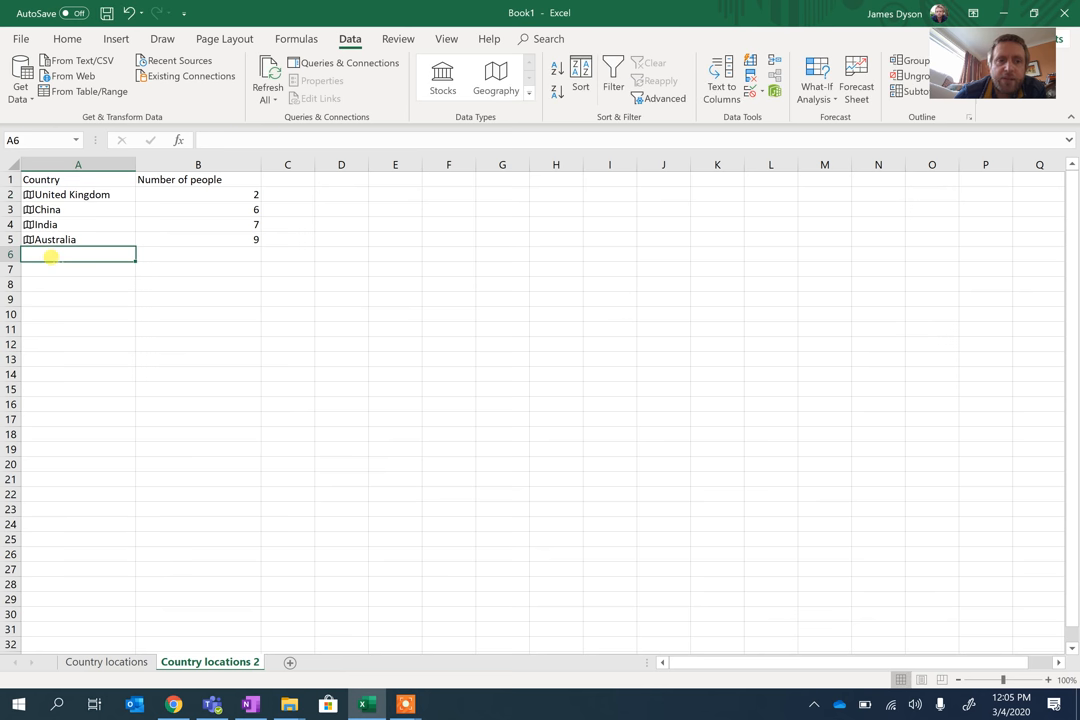
# Add 'korea' in A6, auto-linked as South Korea, with 10 people
pyautogui.write('korea')
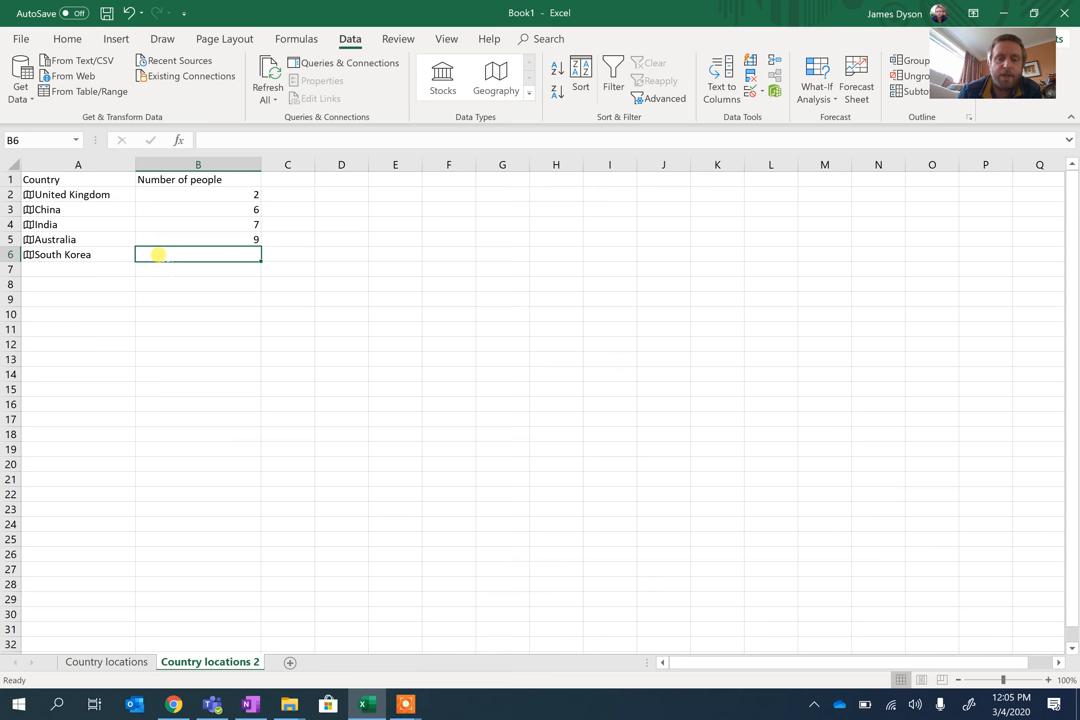
pyautogui.write('10')
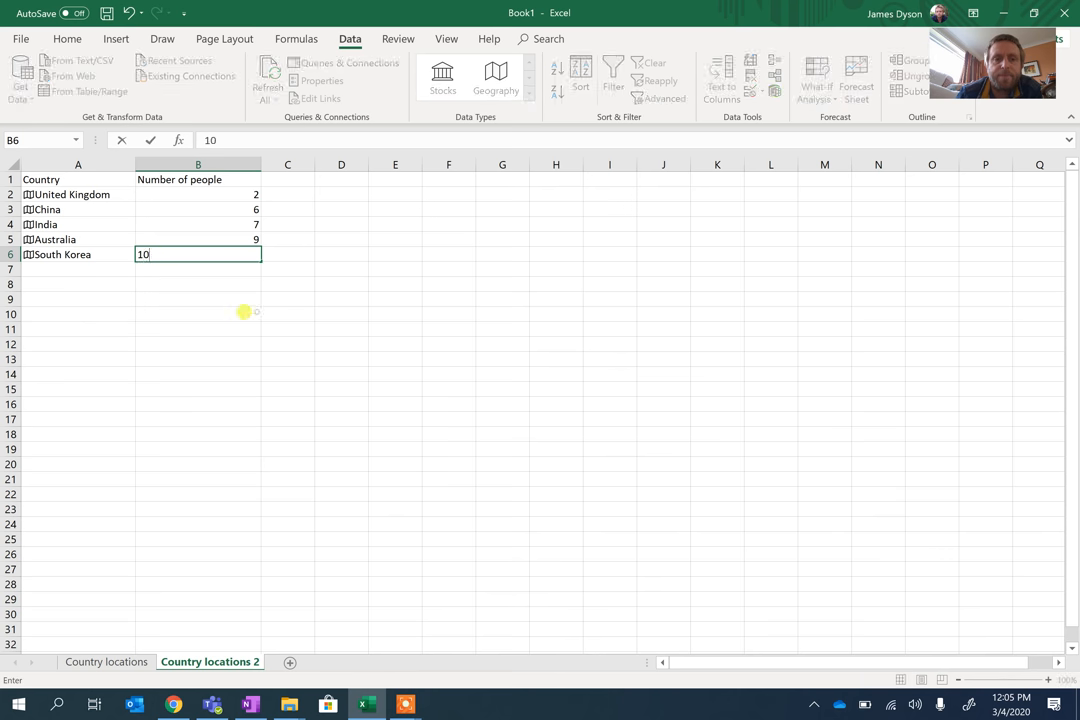
pyautogui.press('enter')
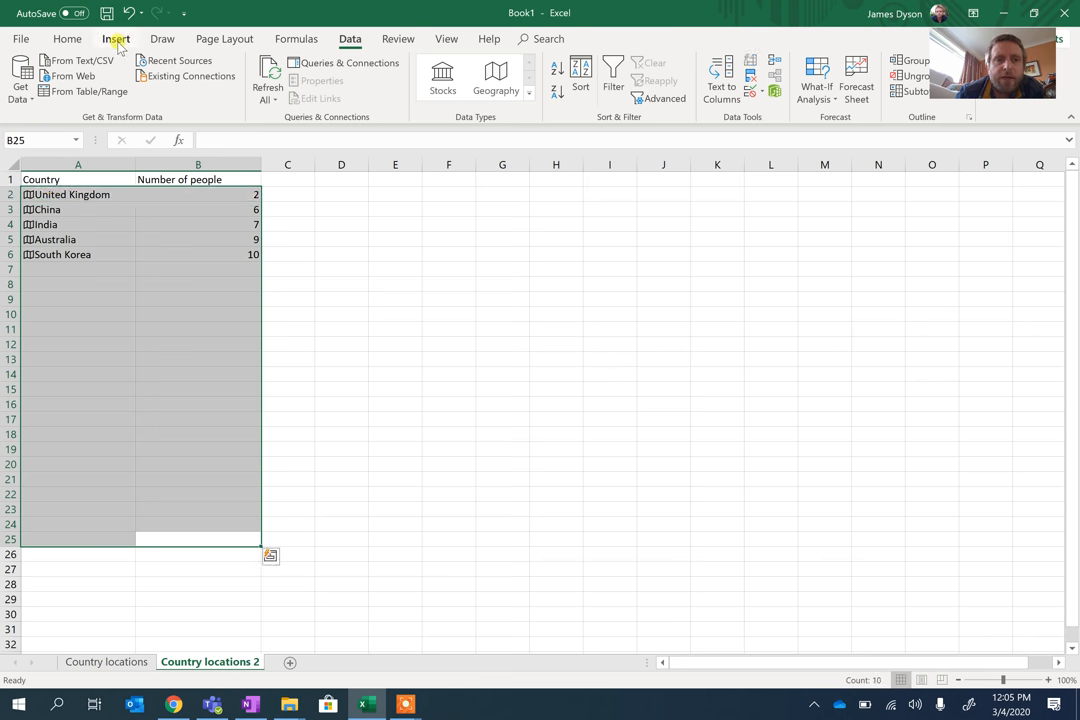
# Insert a Filled Map chart of the countries' people counts
pyautogui.click(116, 38)
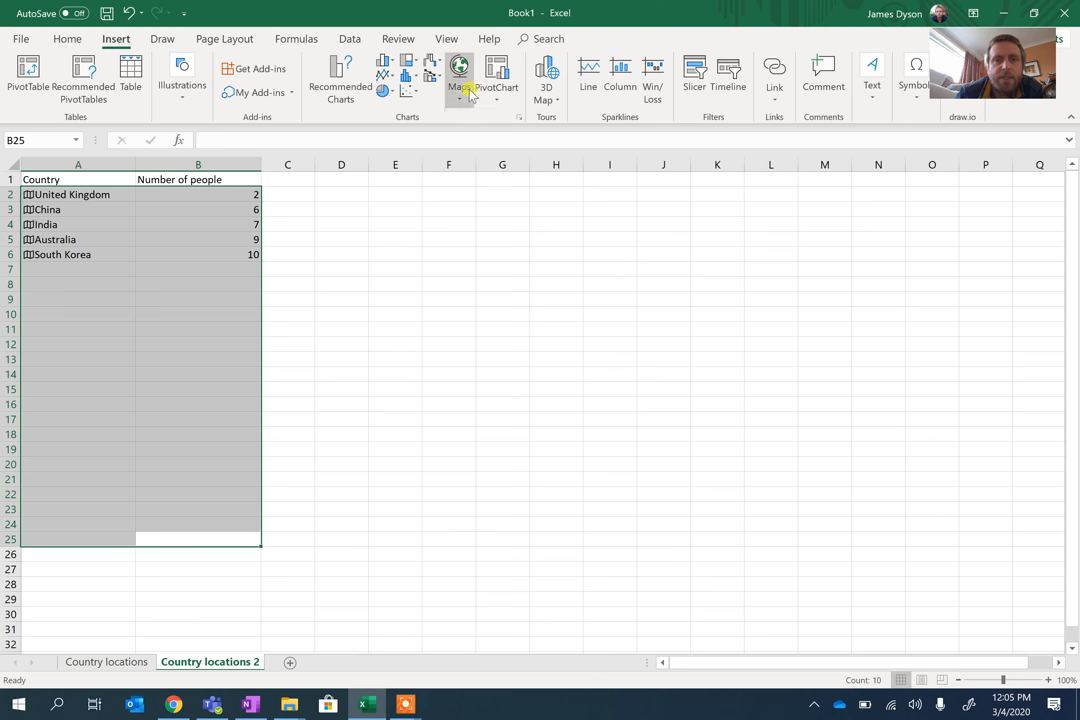
pyautogui.click(459, 75)
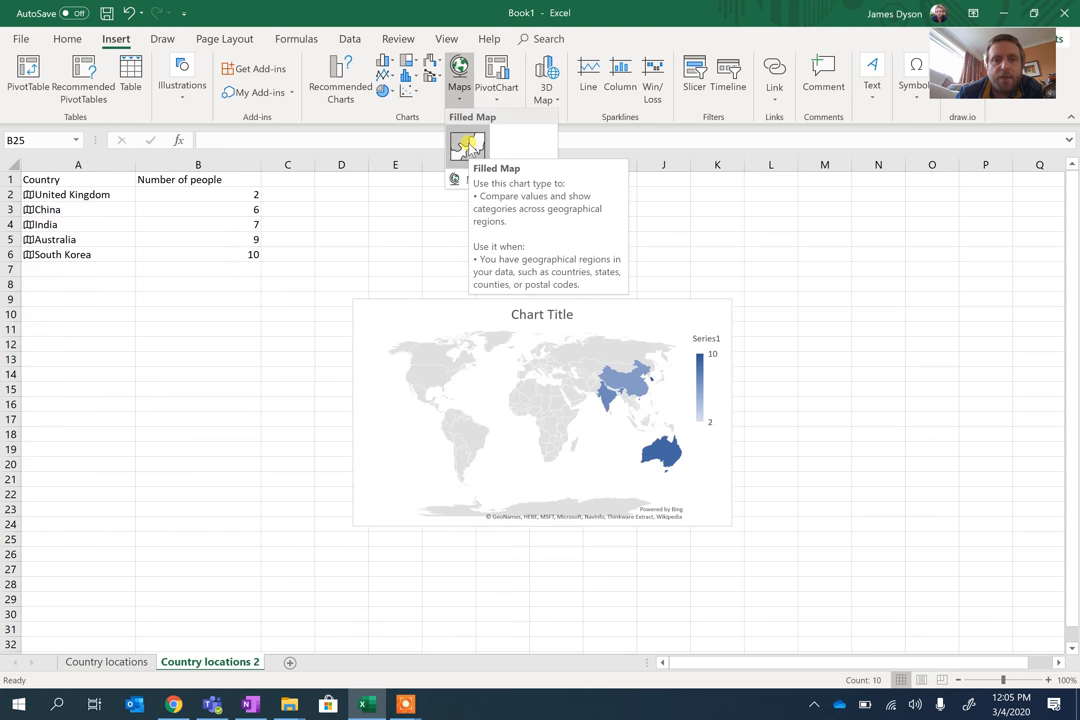
pyautogui.click(542, 410)
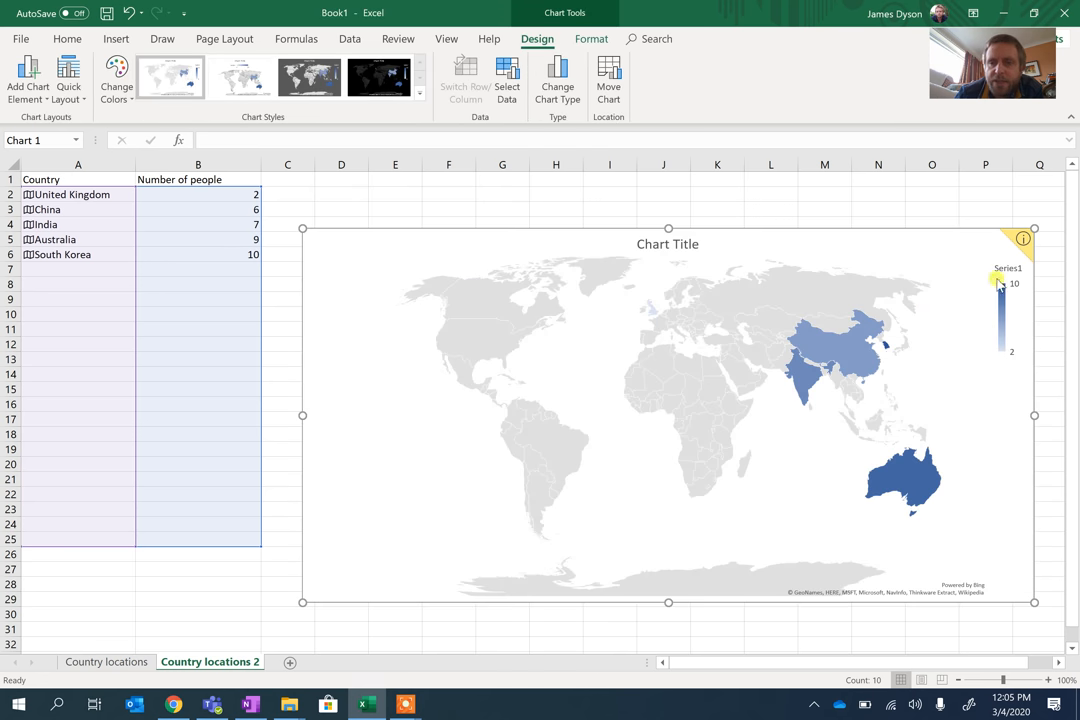
pyautogui.moveTo(1003, 358)
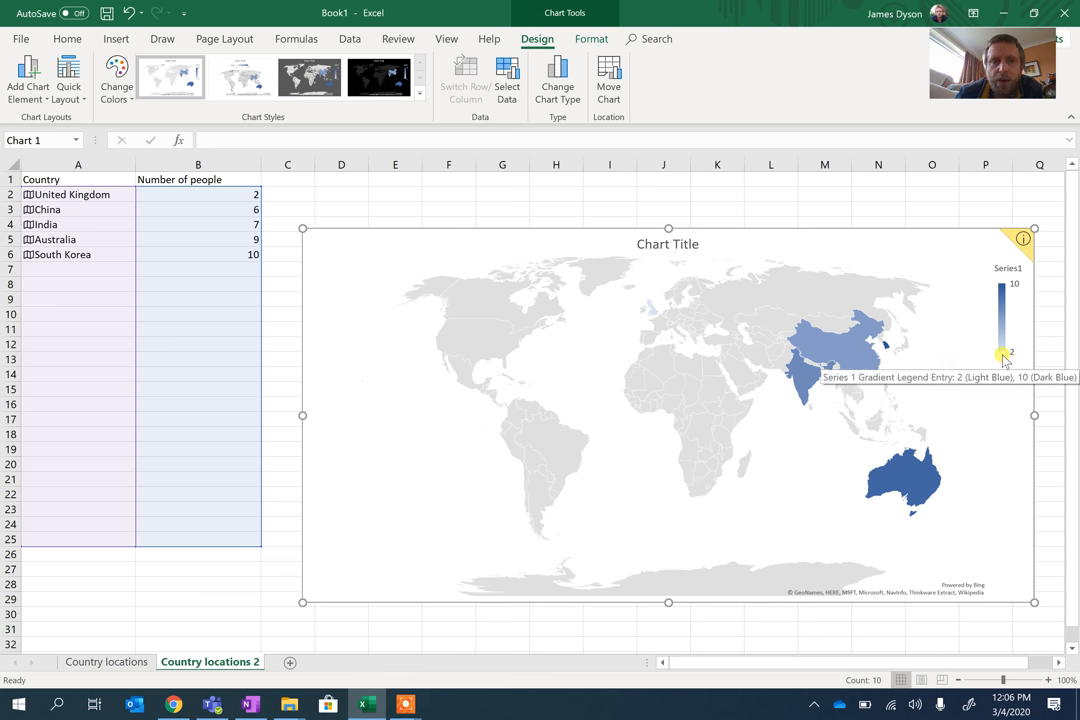
pyautogui.moveTo(690, 312)
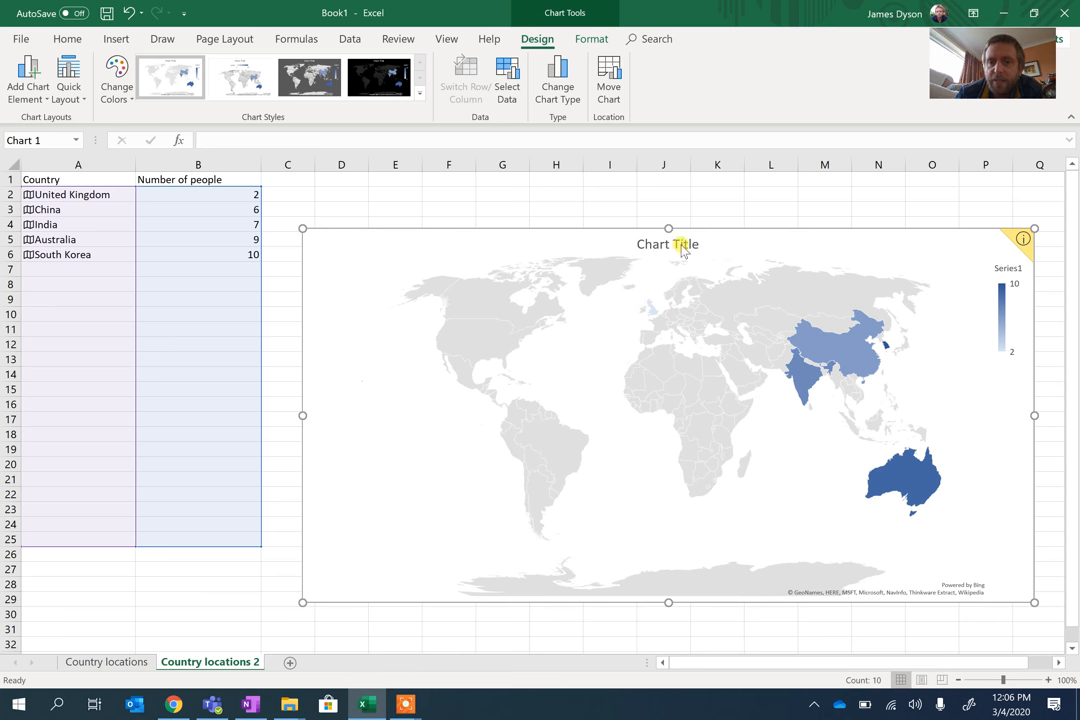
# Title the map chart 'How many pupils in each country from Wellington'
pyautogui.click(667, 244)
pyautogui.write('How many')
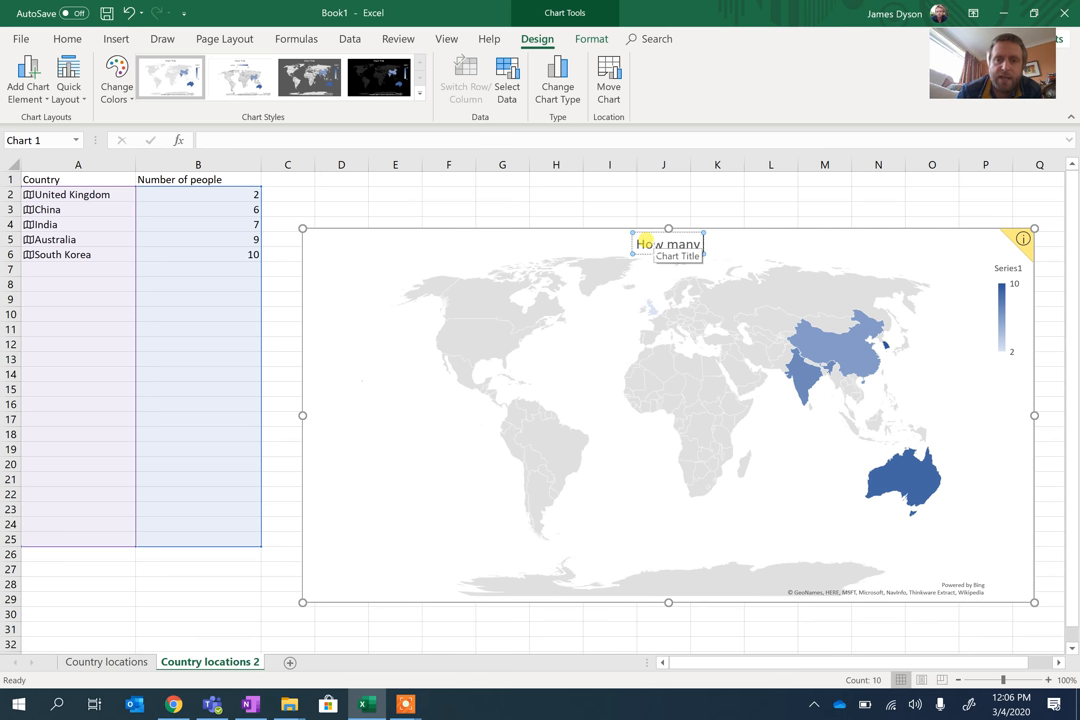
pyautogui.write('pupils in each country fro')
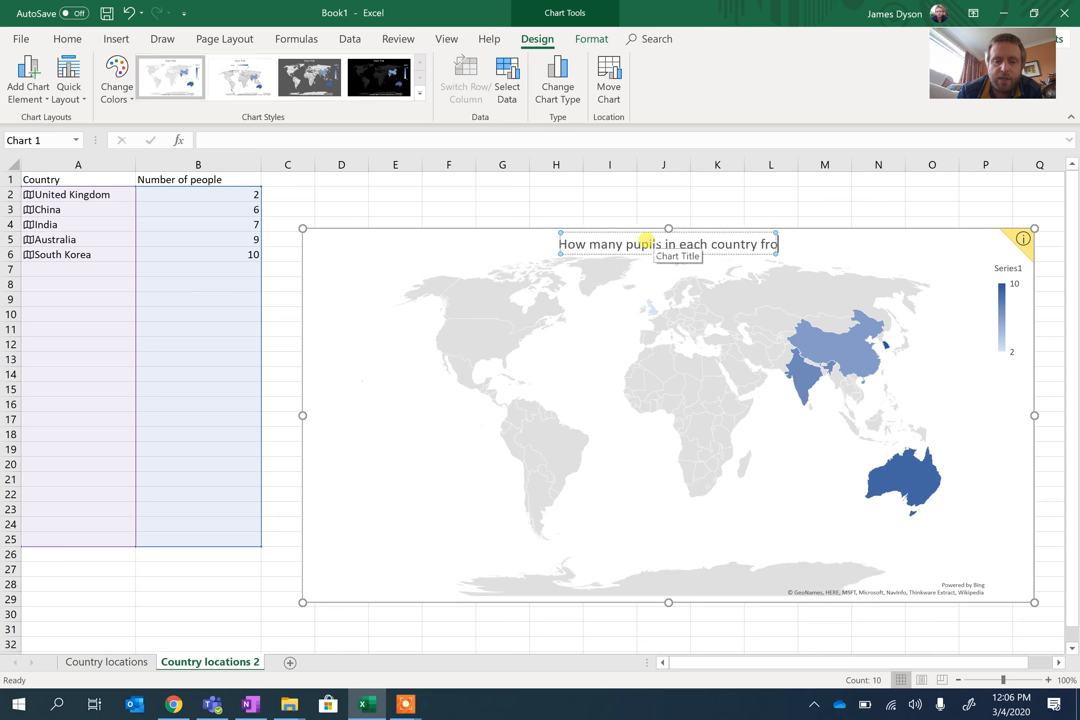
pyautogui.write('Wellington')
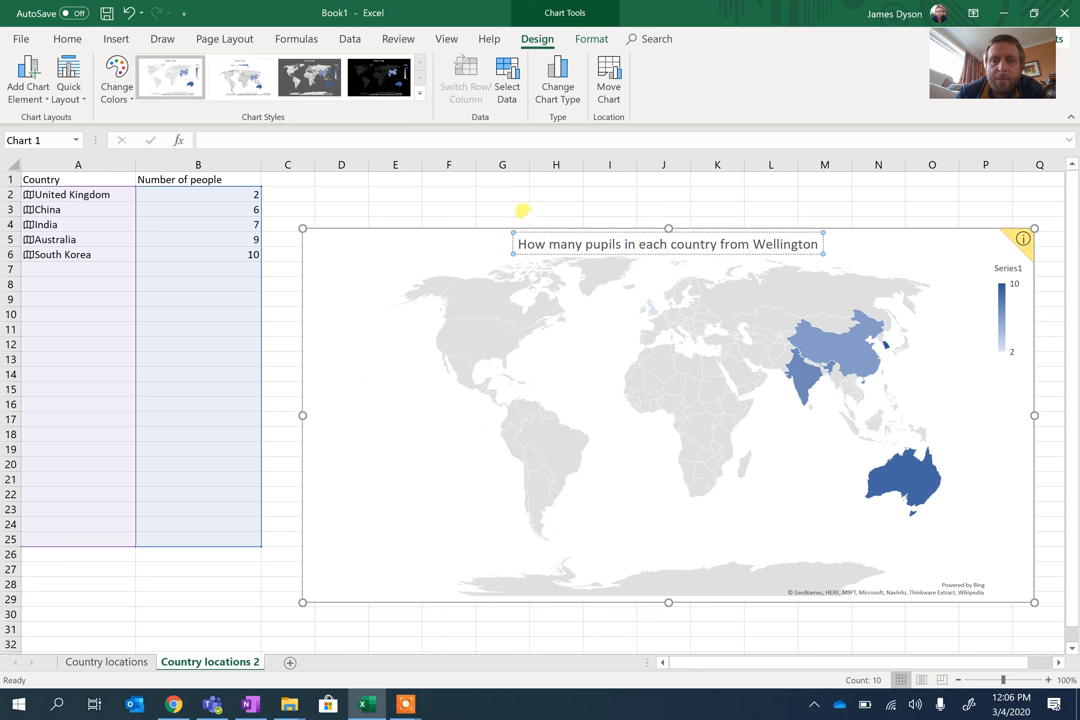
pyautogui.click(502, 222)
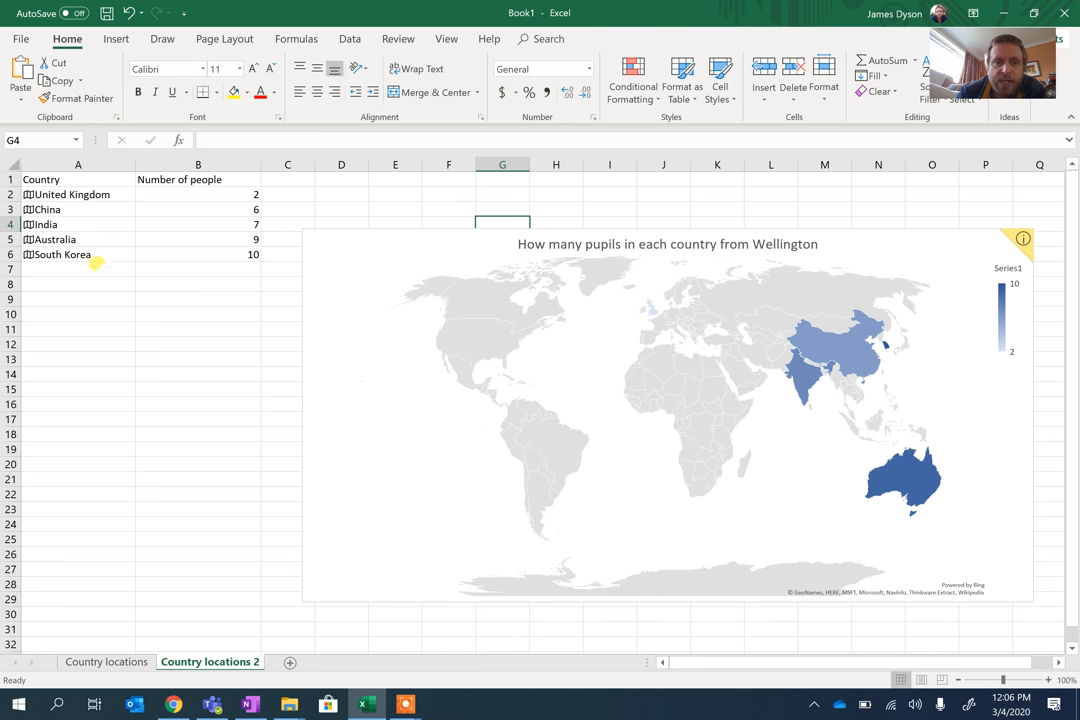
# Add France with 2 pupils and change China's count to 100
pyautogui.write('France')
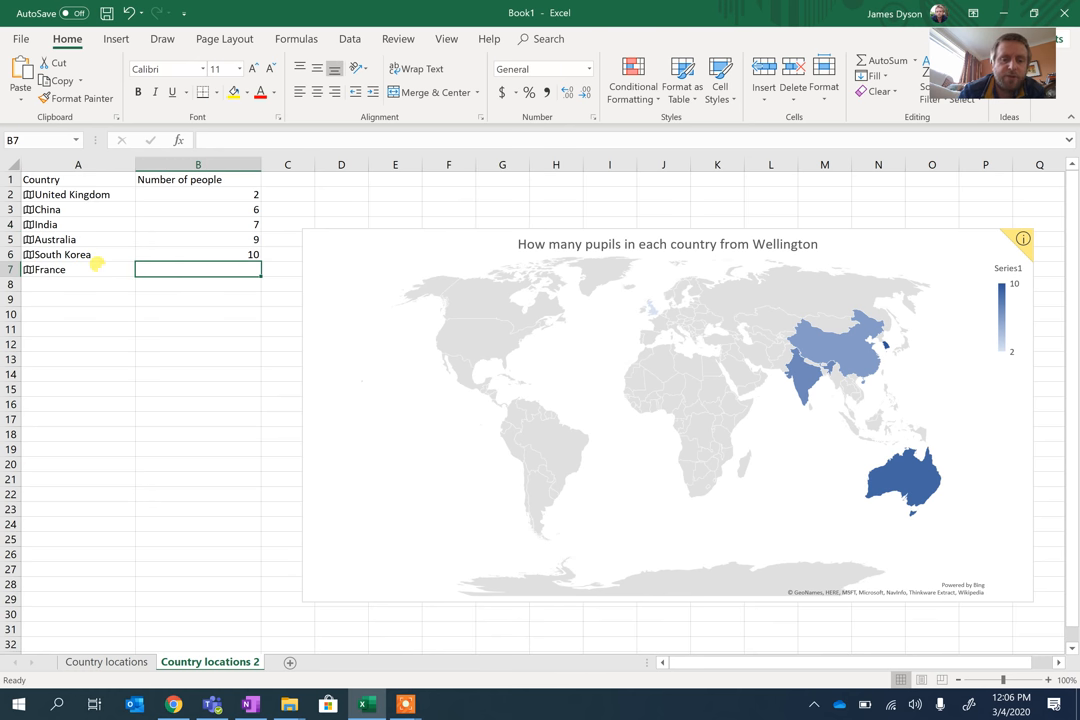
pyautogui.write('100')
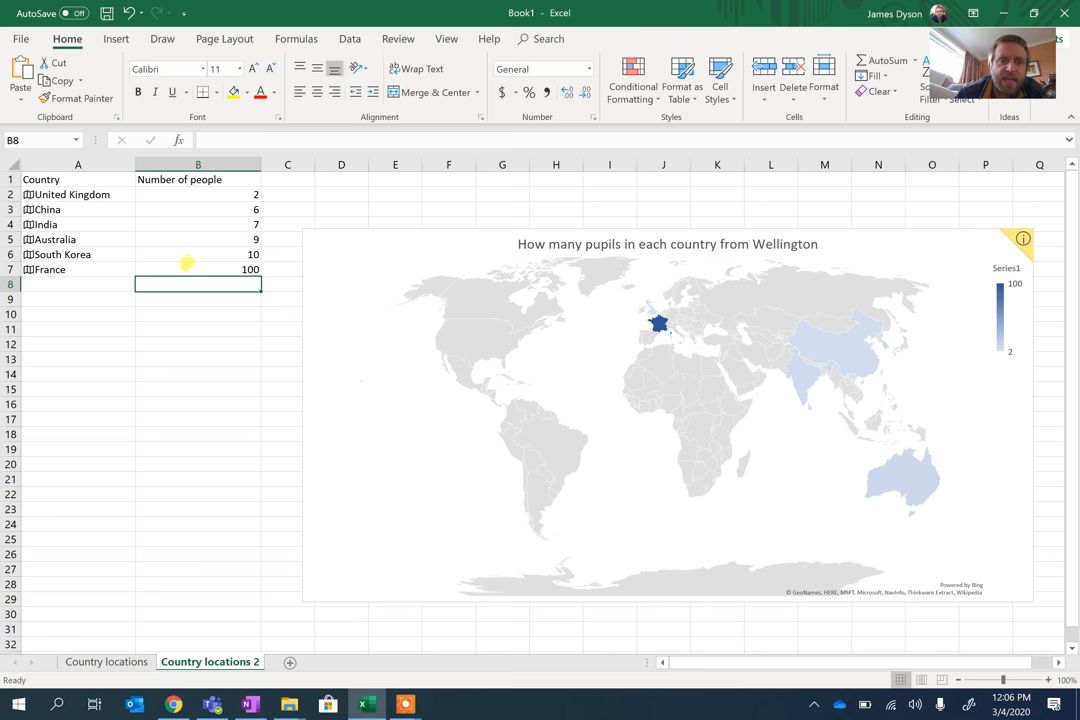
pyautogui.write('2')
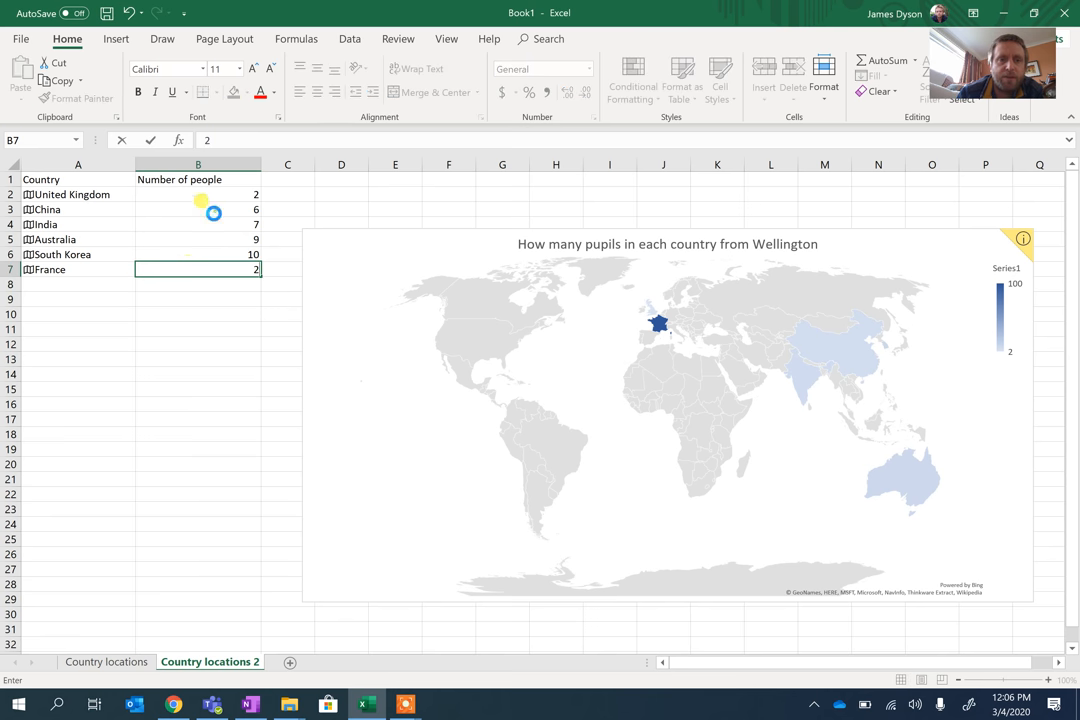
pyautogui.write('100')
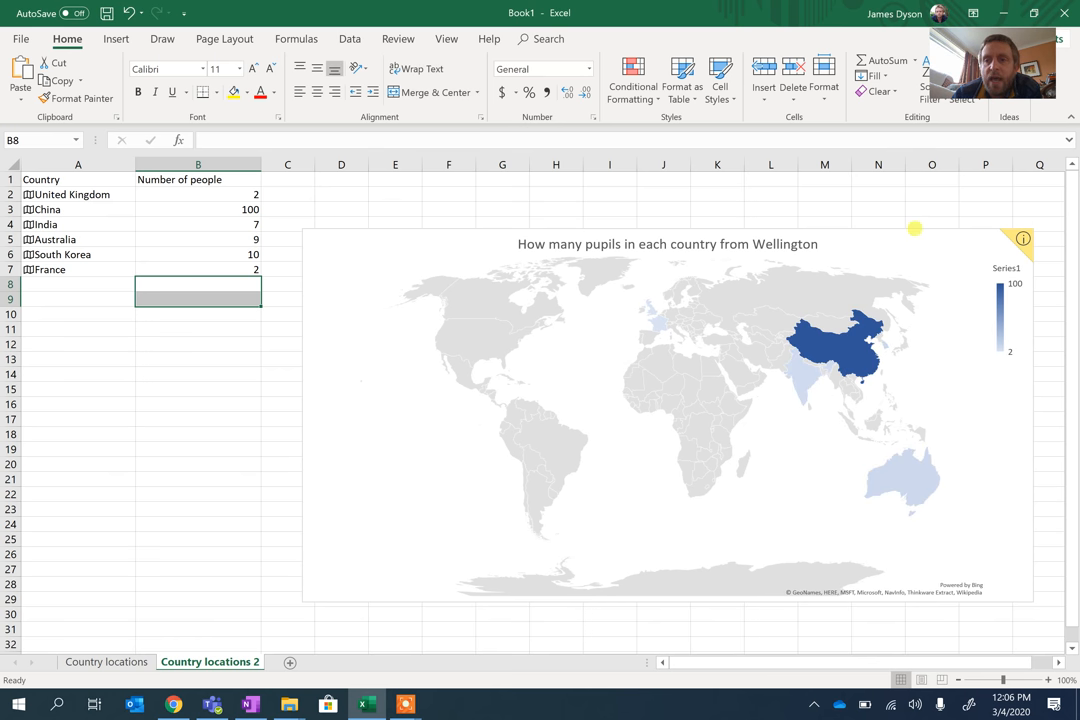
# Select the map chart and bring up its data series shortcut menu
pyautogui.click(667, 420)
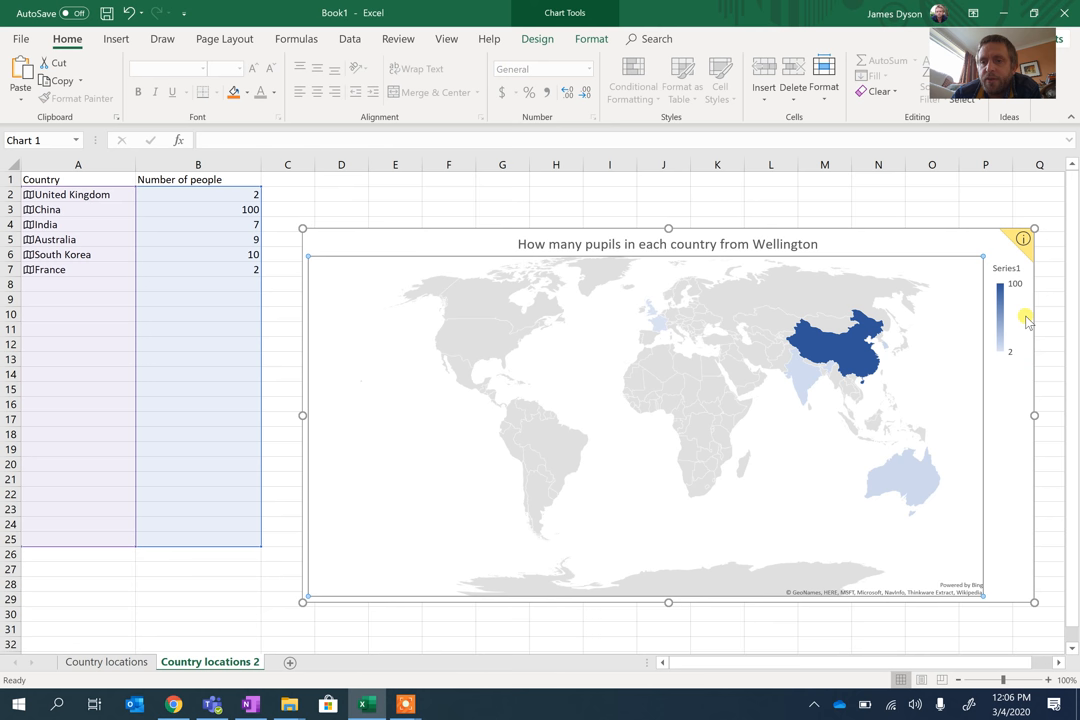
pyautogui.moveTo(897, 417)
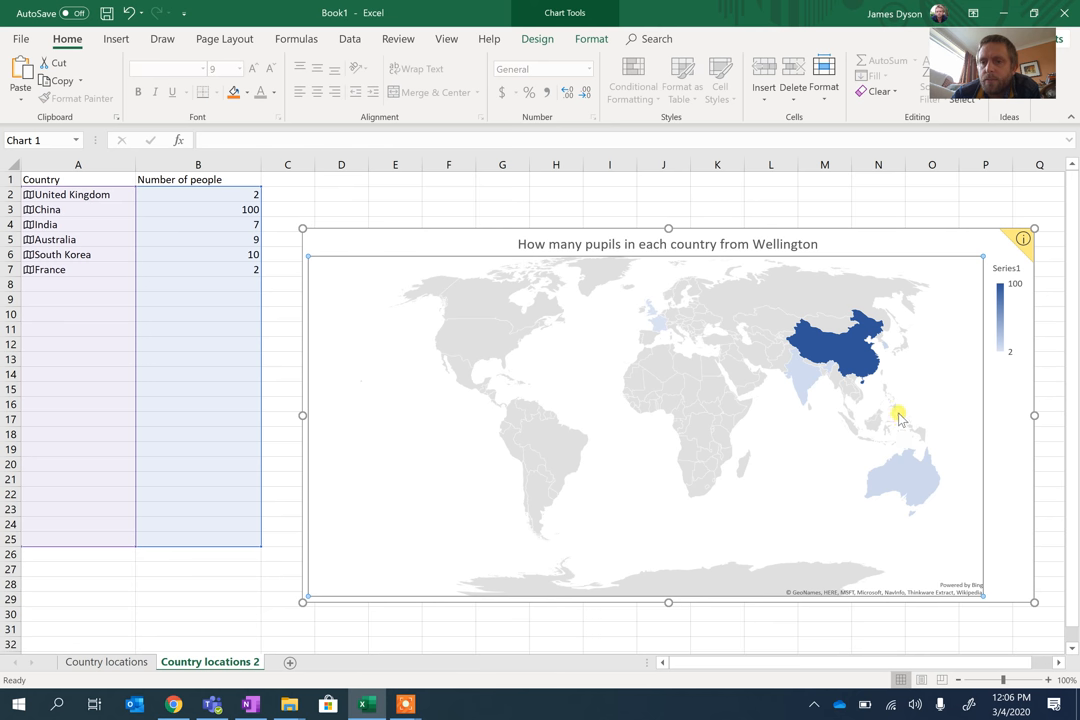
pyautogui.rightClick(898, 415)
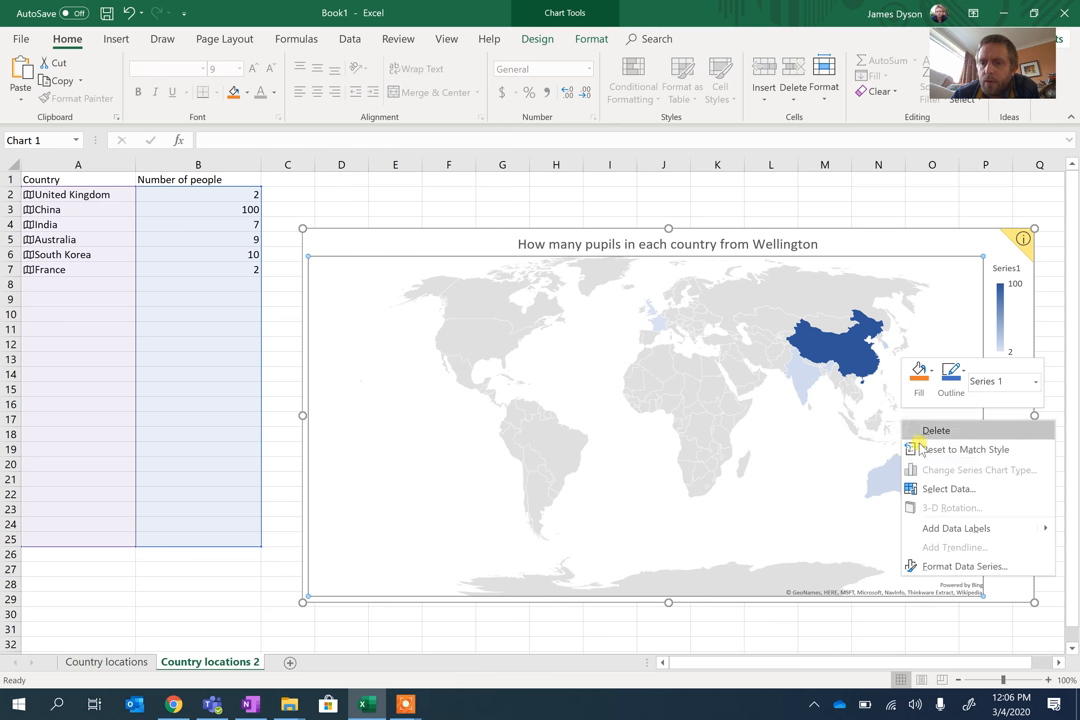
pyautogui.moveTo(965, 528)
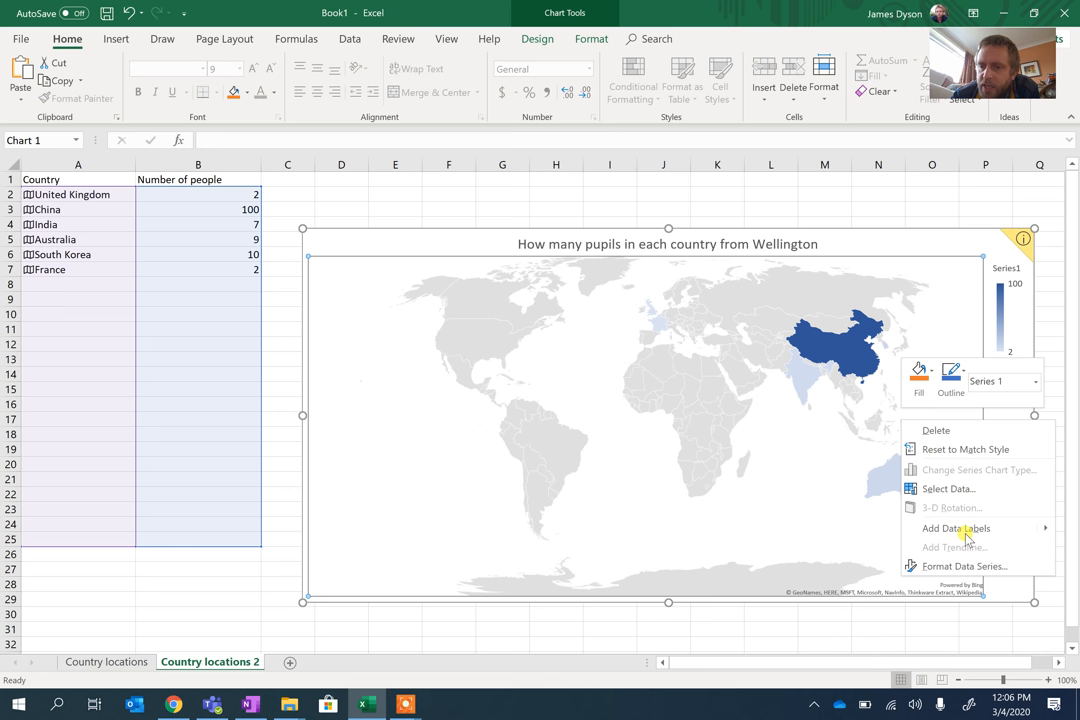
pyautogui.moveTo(1021, 298)
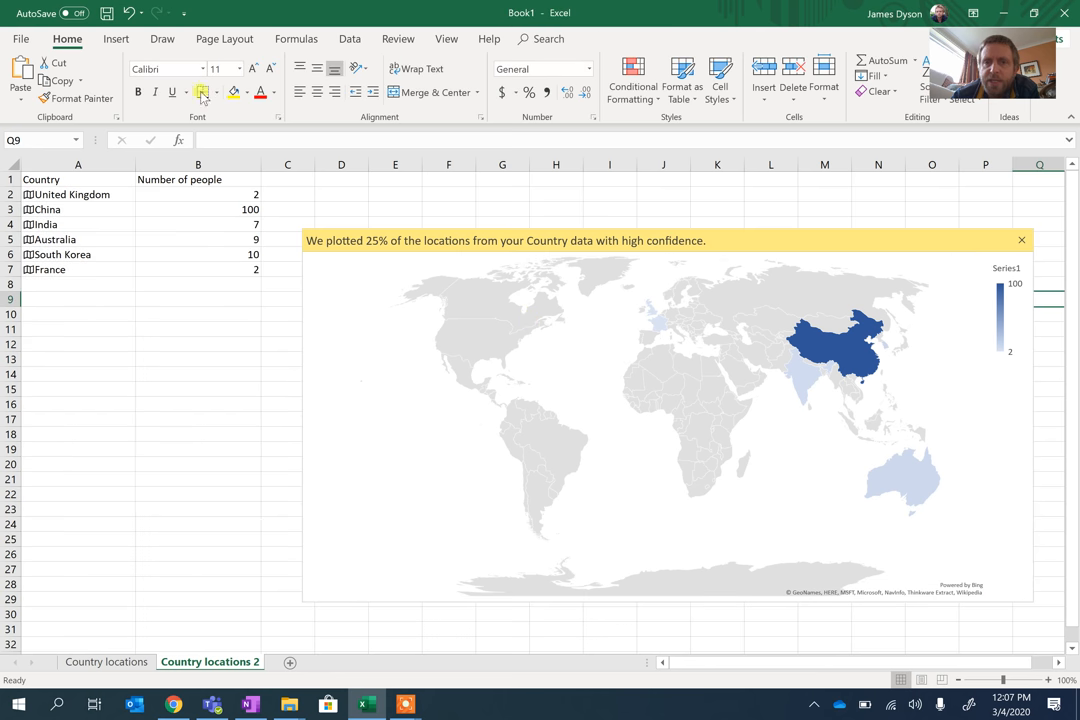
# Dismiss the select-data warning, then open the Insert Chart dialog on map charts
pyautogui.click(115, 38)
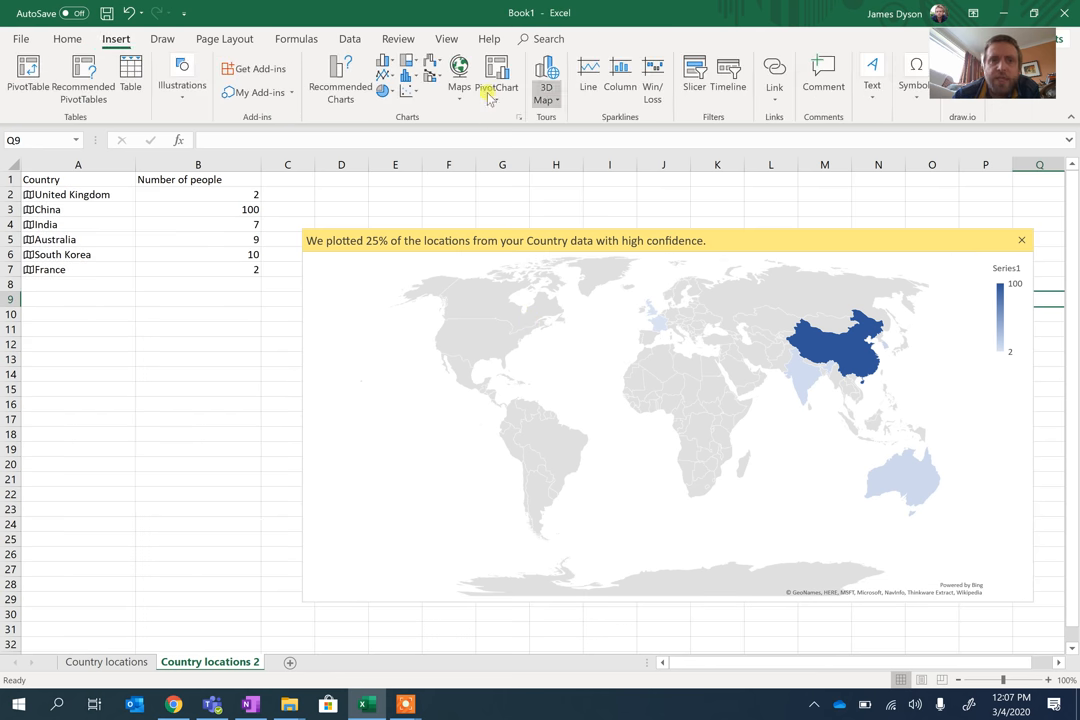
pyautogui.click(459, 70)
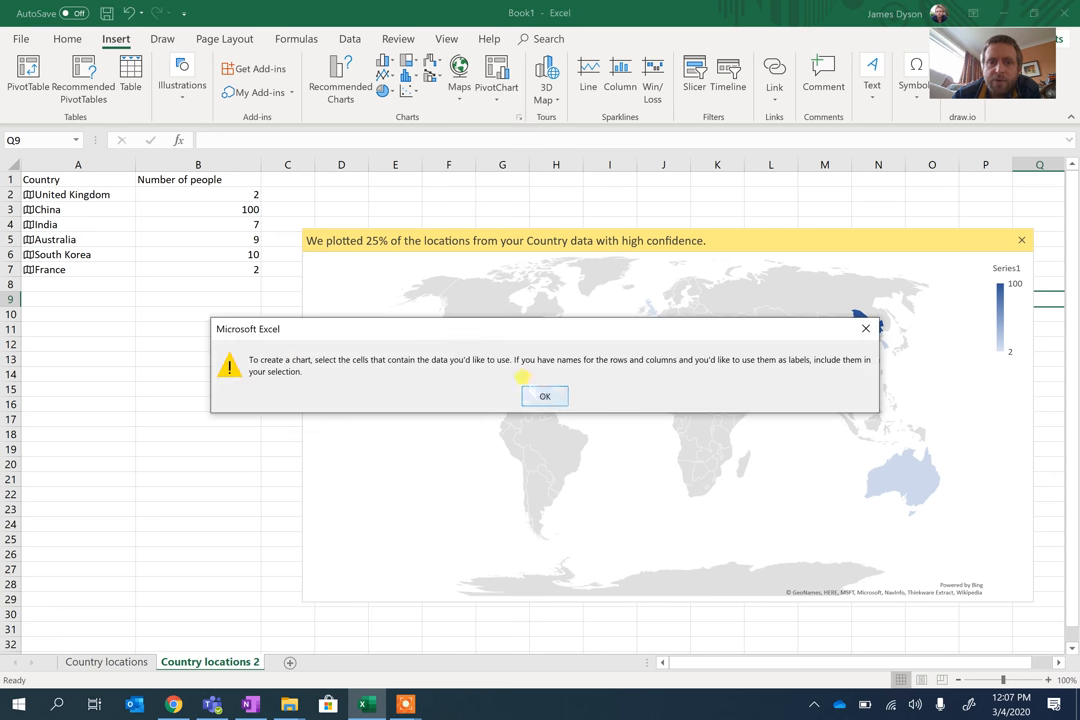
pyautogui.click(544, 396)
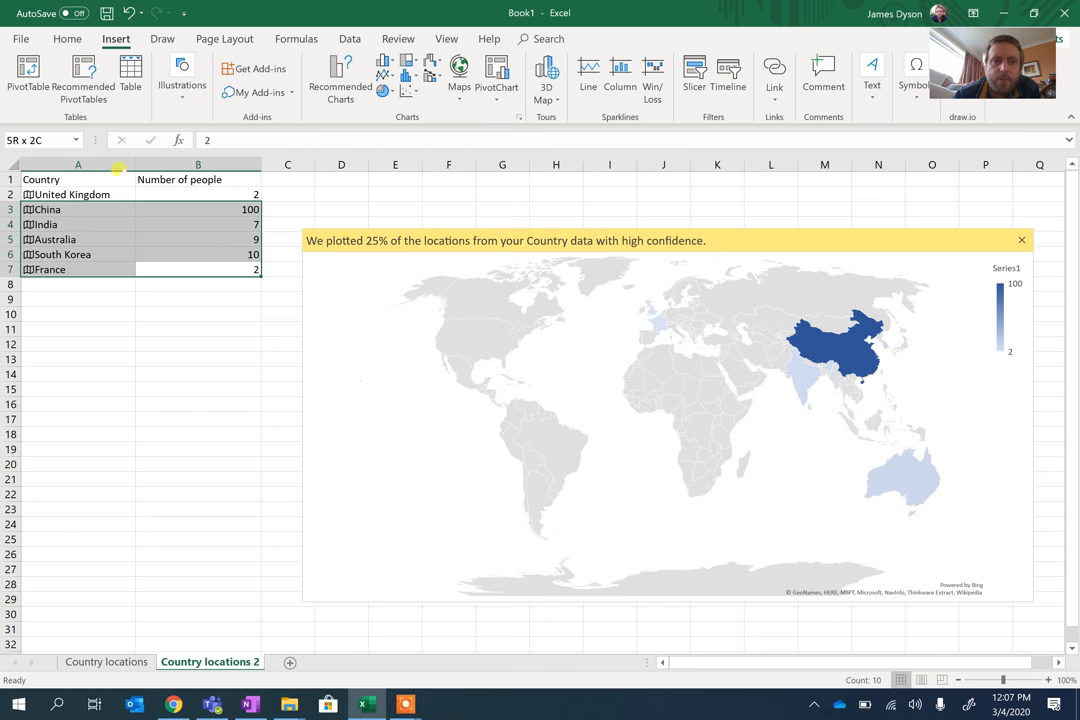
pyautogui.click(459, 72)
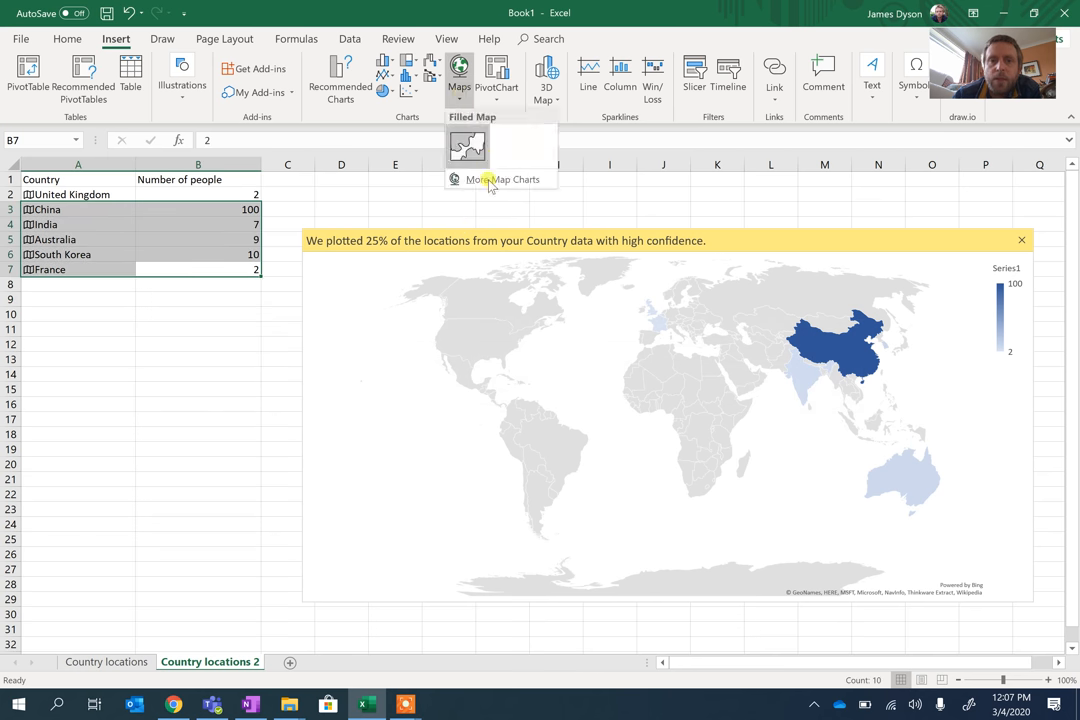
pyautogui.click(502, 179)
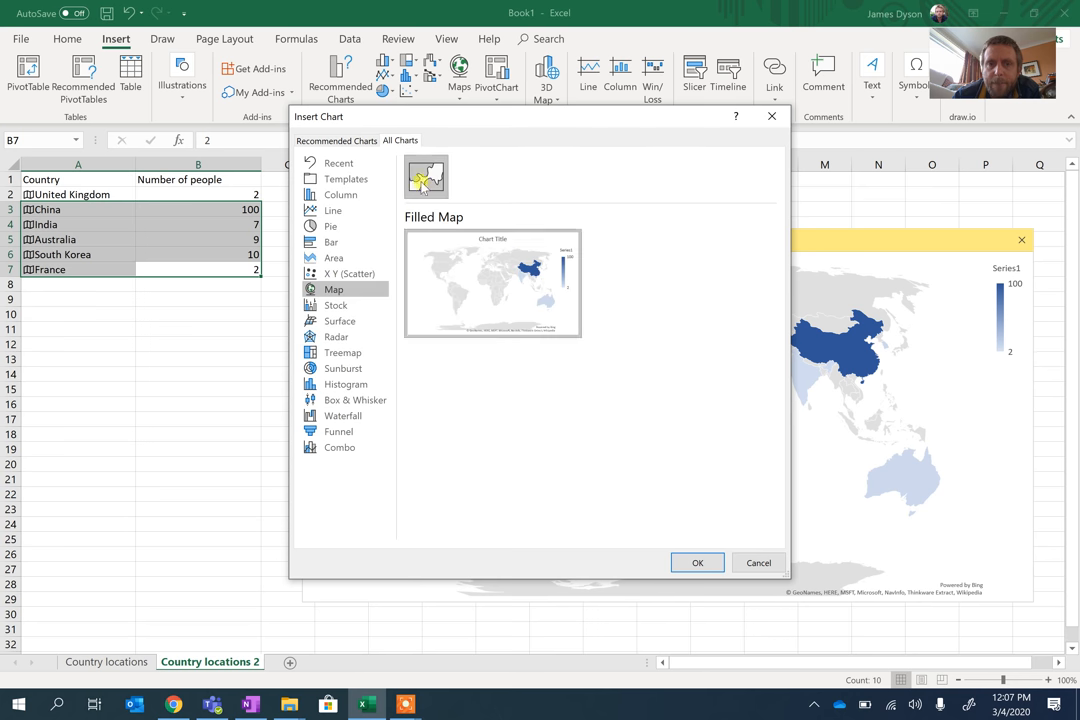
# Insert a second Filled Map chart, try a chart style on it, then remove it
pyautogui.click(697, 562)
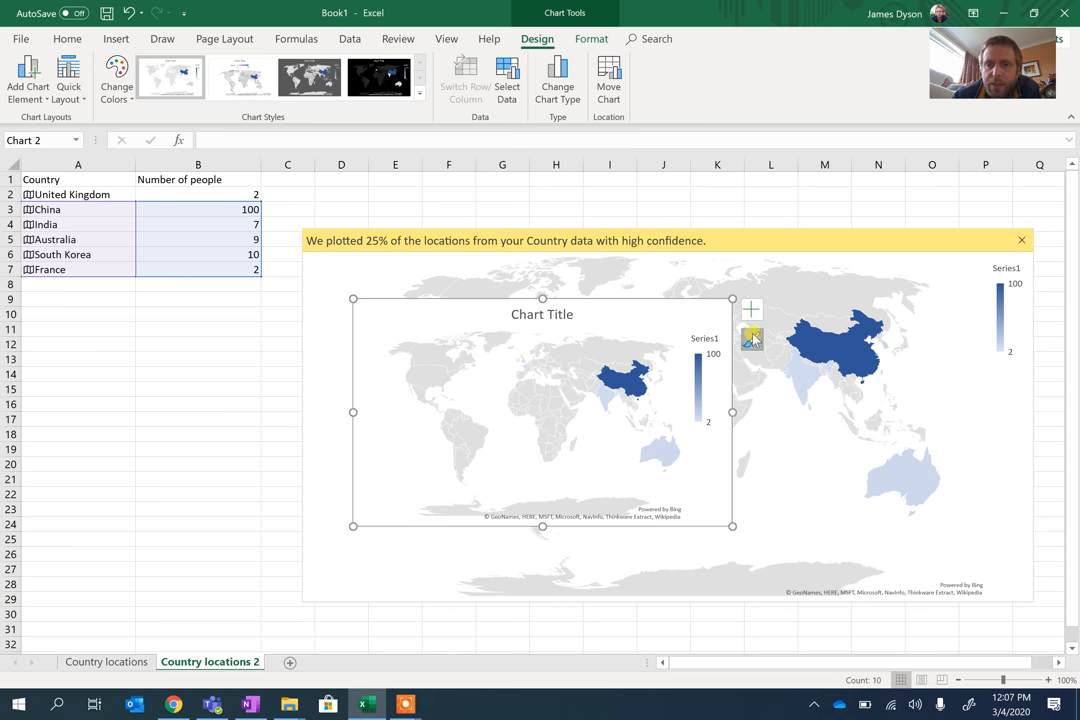
pyautogui.click(751, 338)
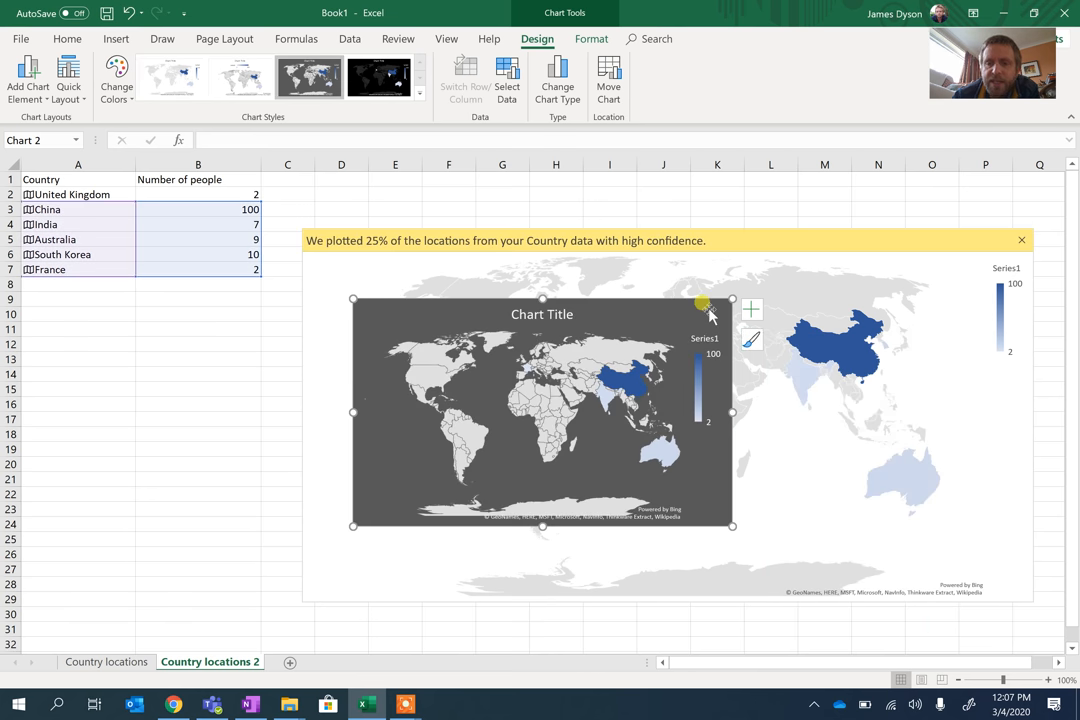
pyautogui.click(717, 209)
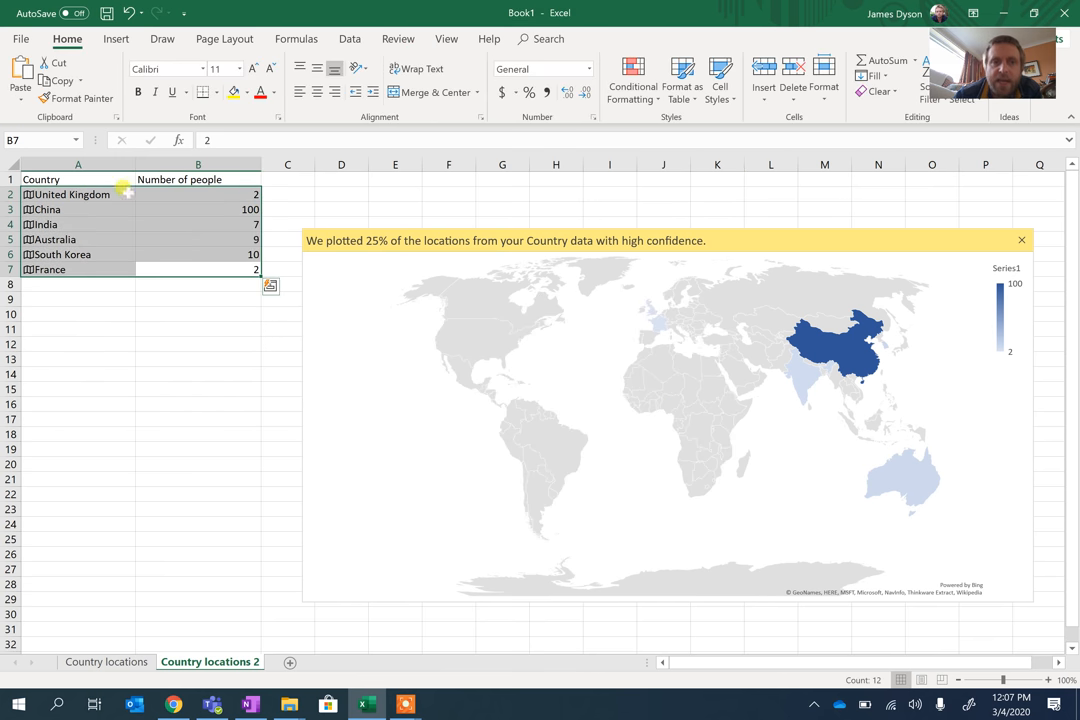
pyautogui.click(349, 38)
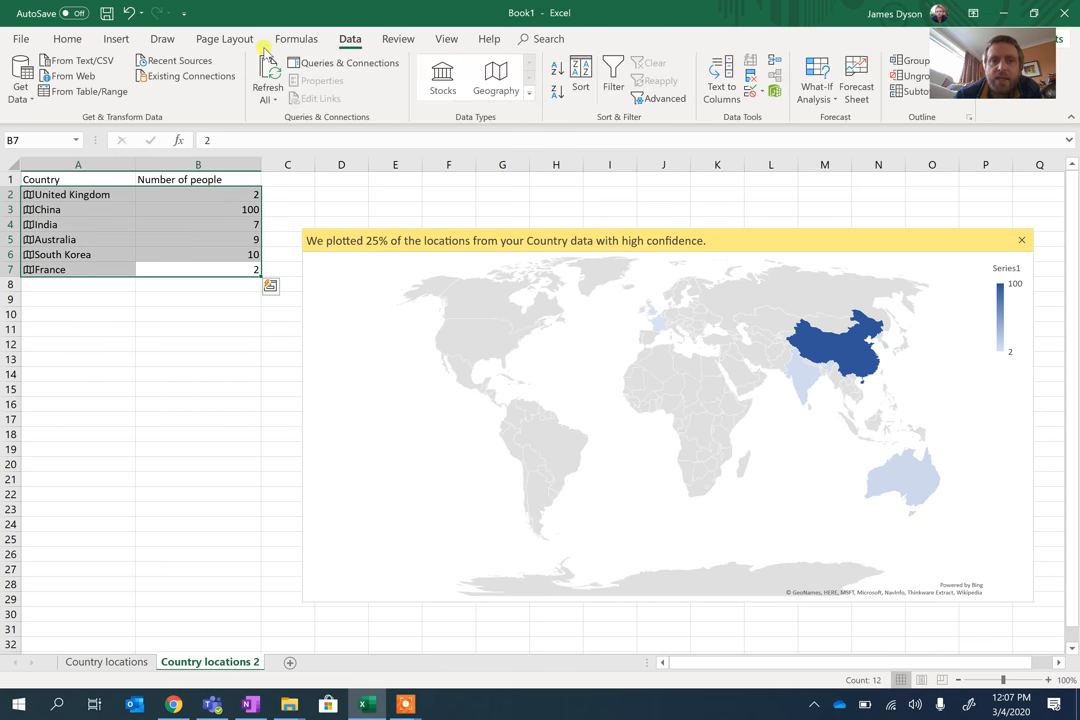
pyautogui.click(116, 38)
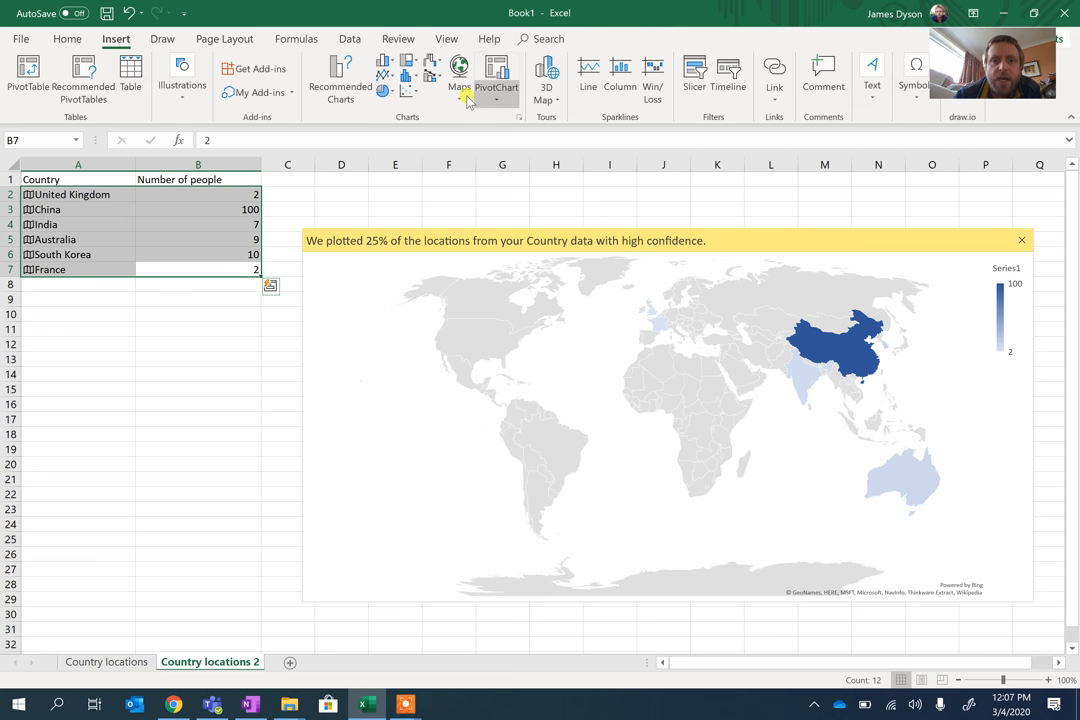
pyautogui.click(459, 75)
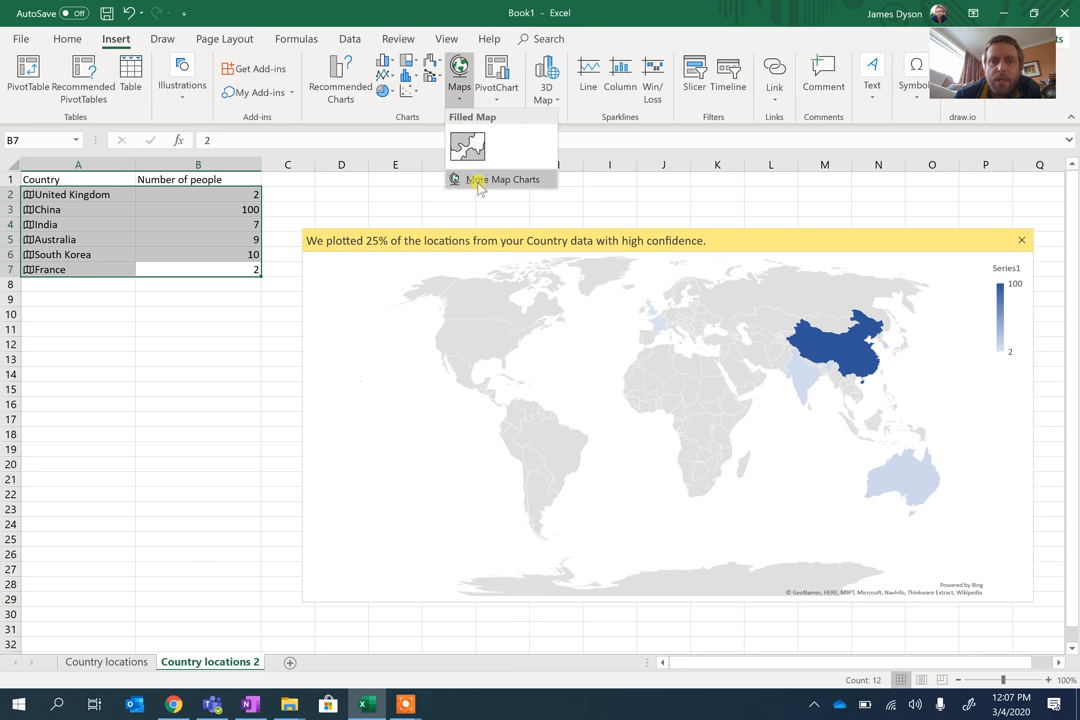
pyautogui.click(502, 179)
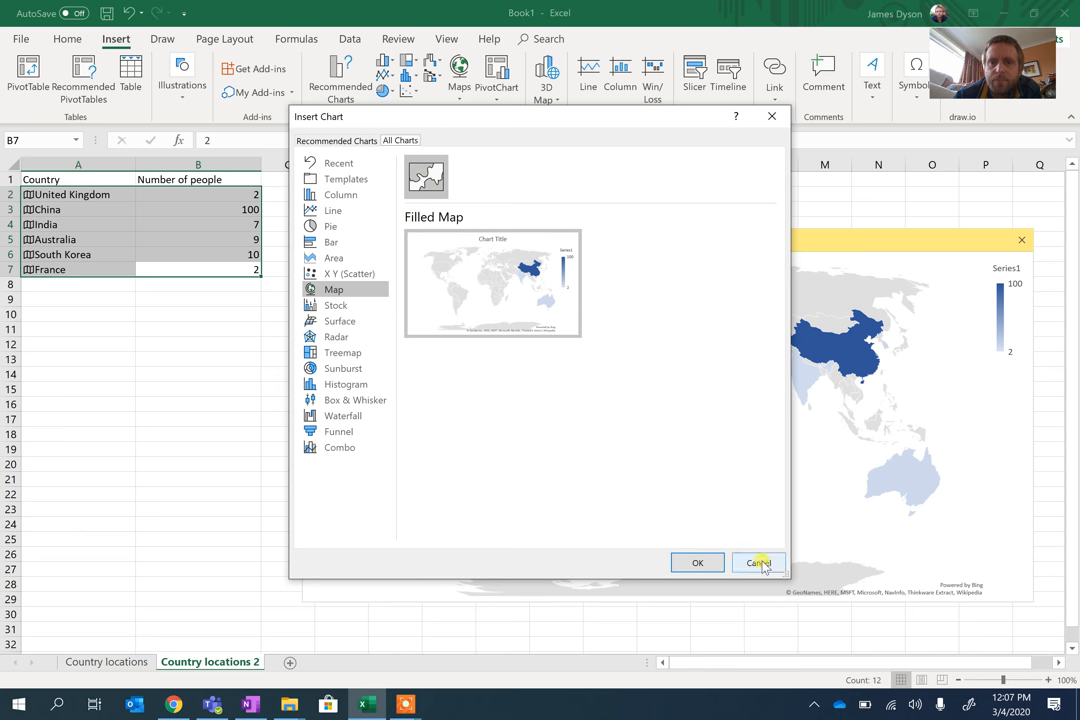
pyautogui.click(758, 562)
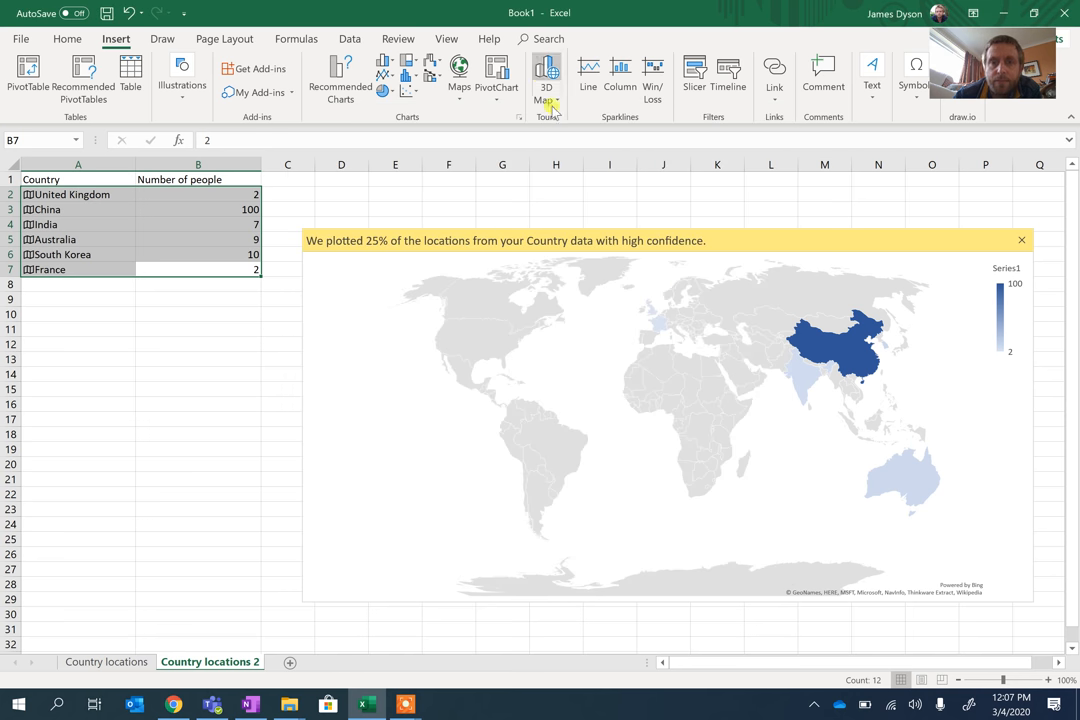
# Launch 3D Map from the Insert ribbon and enable the Data Analysis add-ins
pyautogui.click(546, 75)
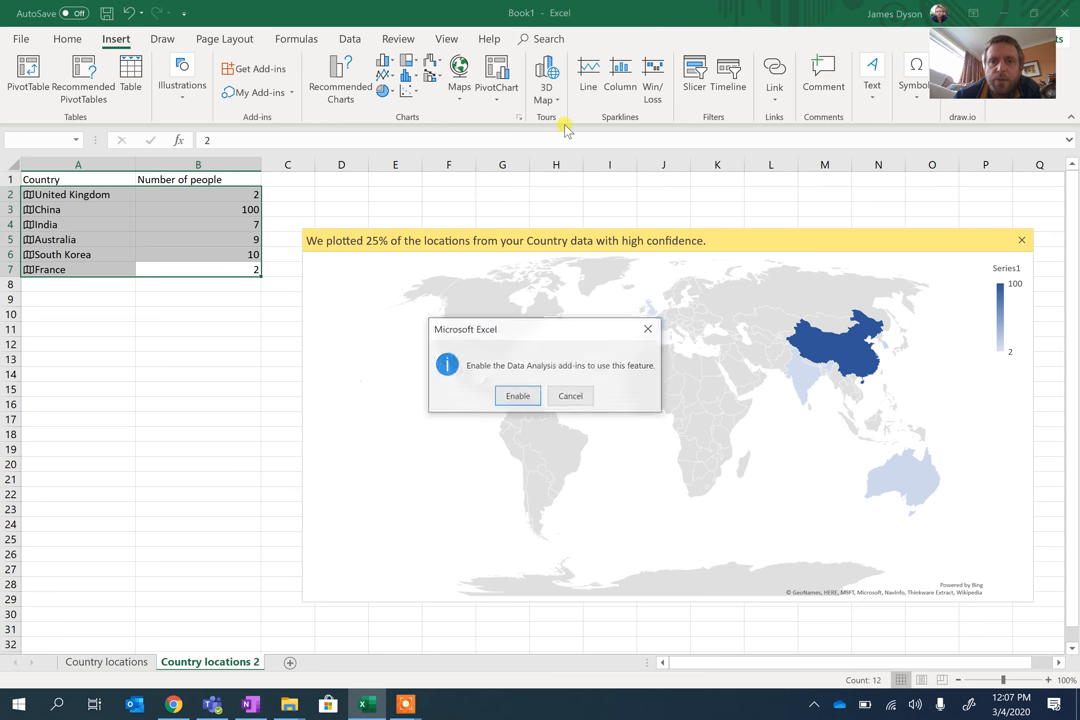
pyautogui.click(517, 395)
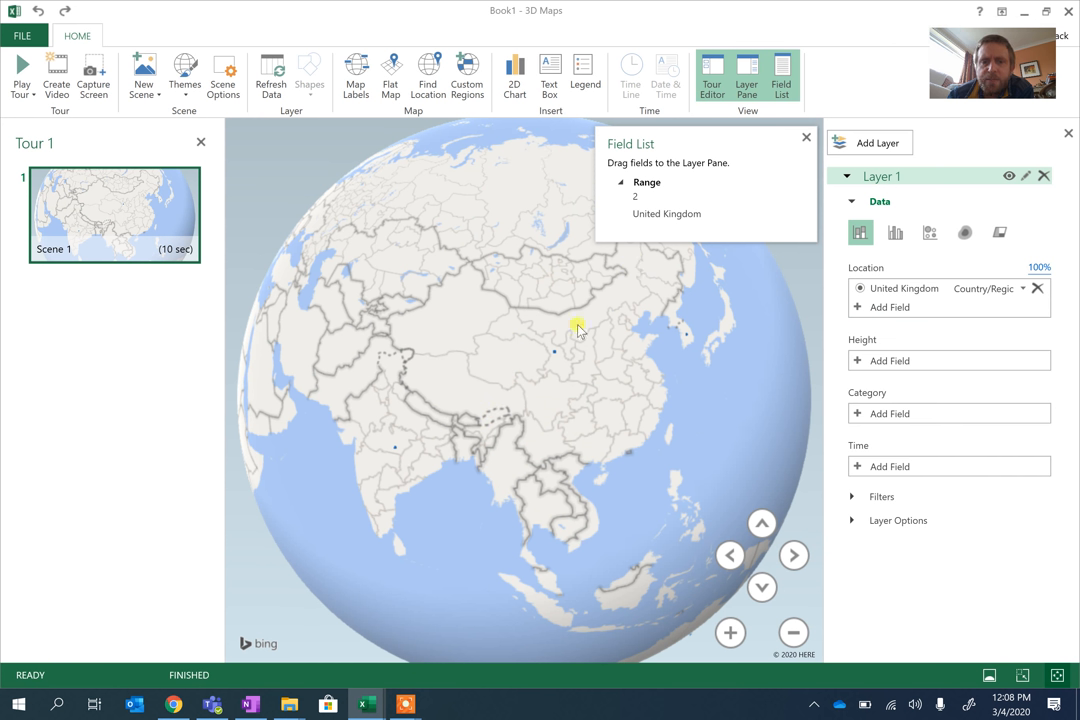
pyautogui.moveTo(538, 498)
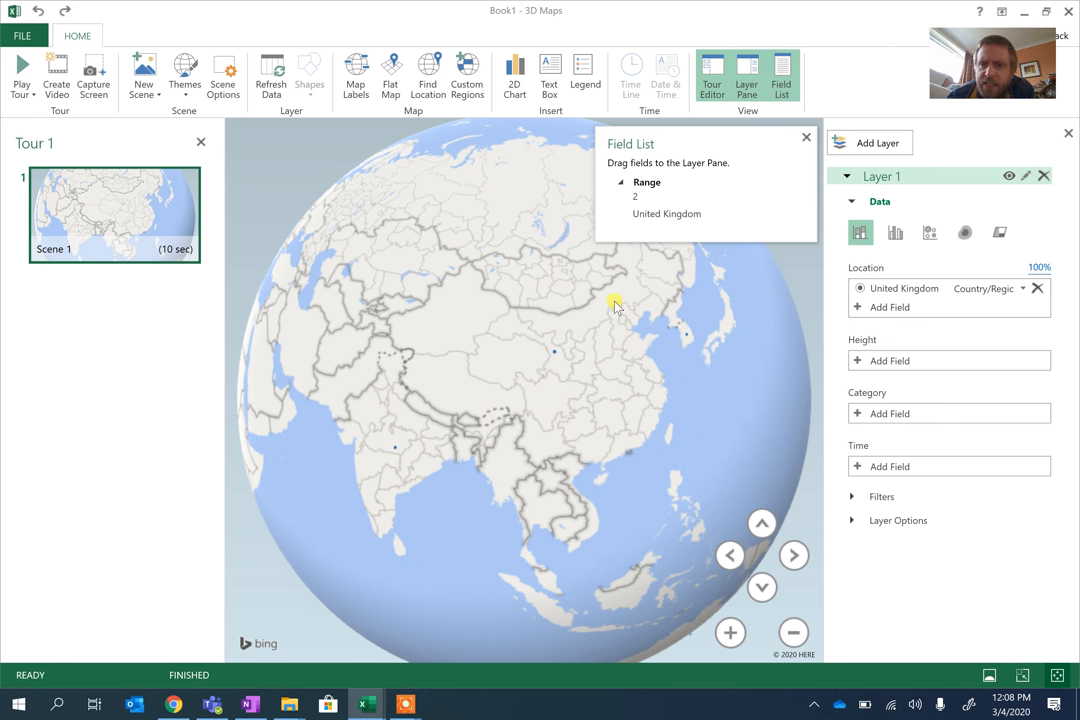
pyautogui.moveTo(557, 355)
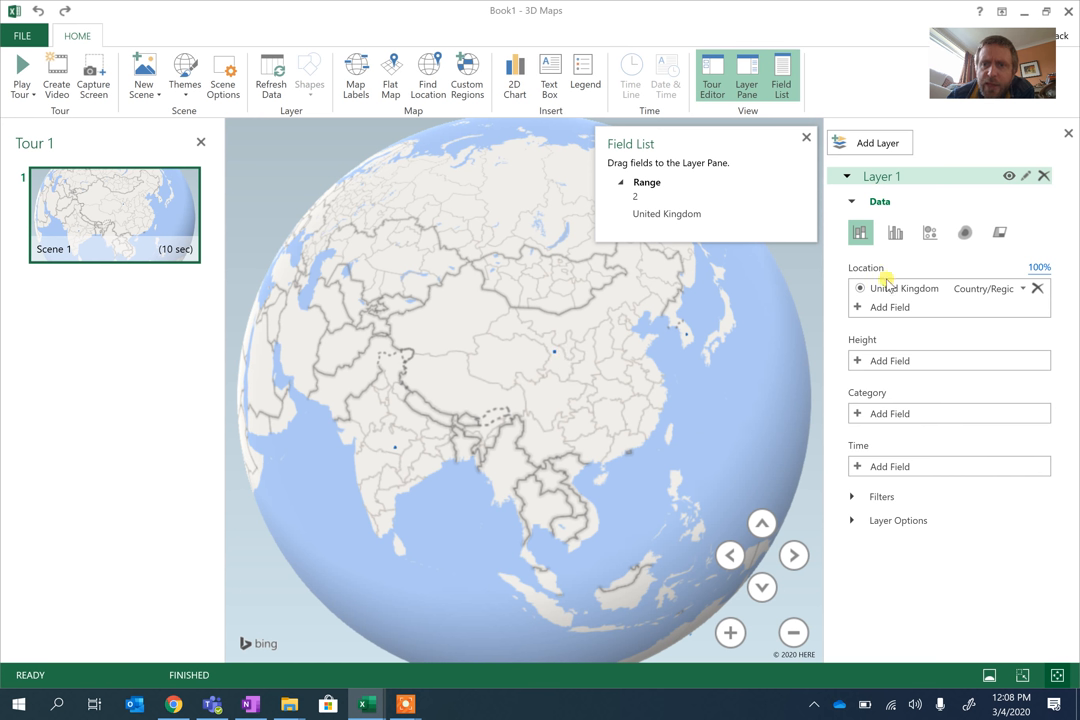
pyautogui.moveTo(937, 262)
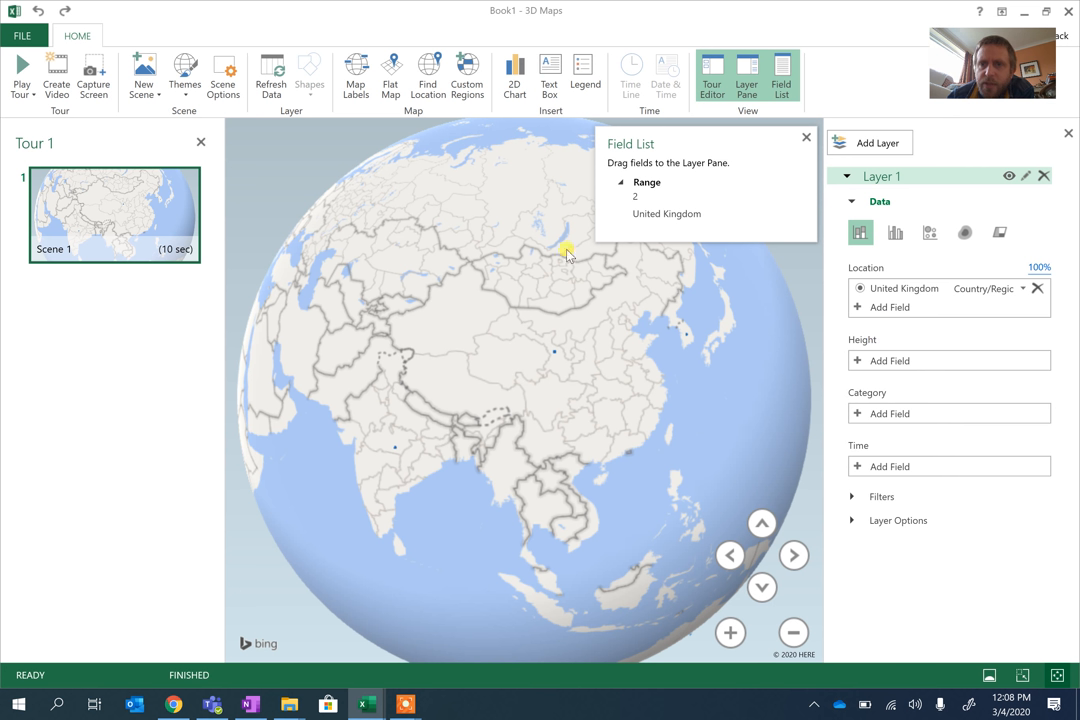
pyautogui.moveTo(497, 22)
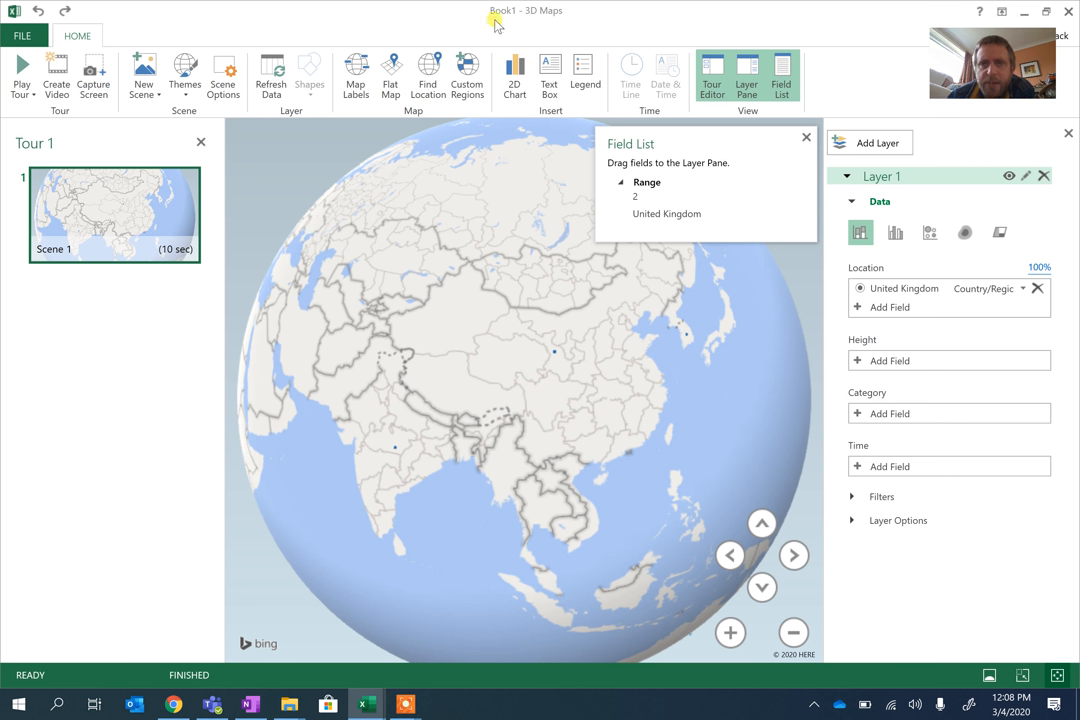